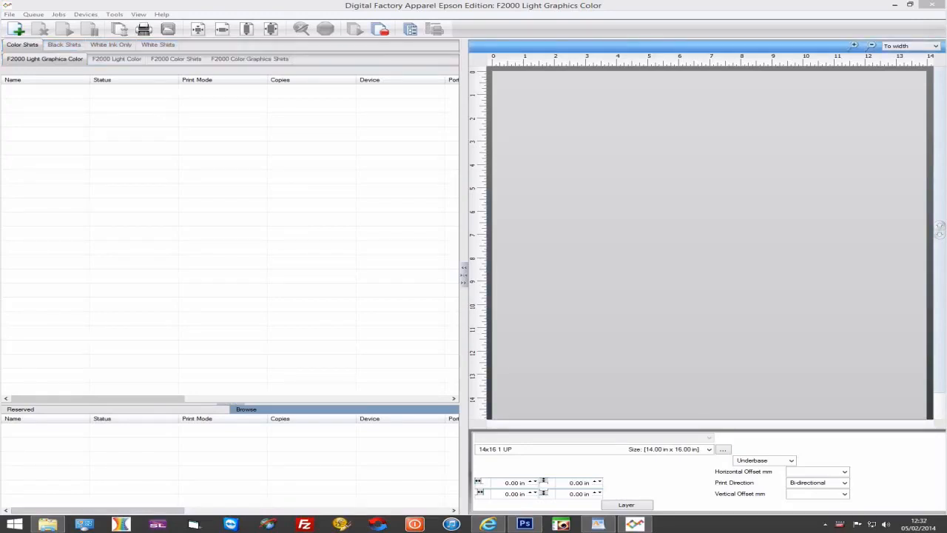
pyautogui.moveTo(363, 49)
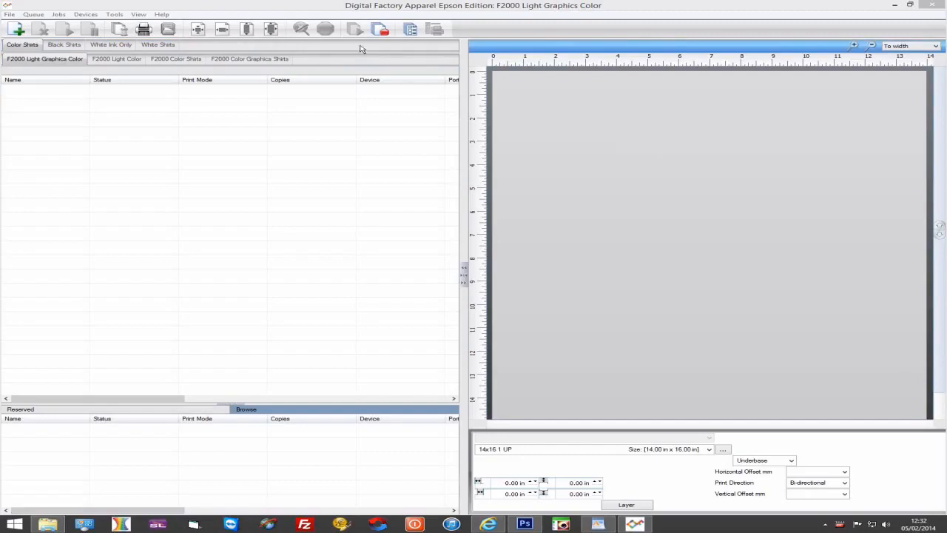
# Add the Epson SC-F2000 Direct printer, downloading and installing its driver package from the online server
pyautogui.click(85, 14)
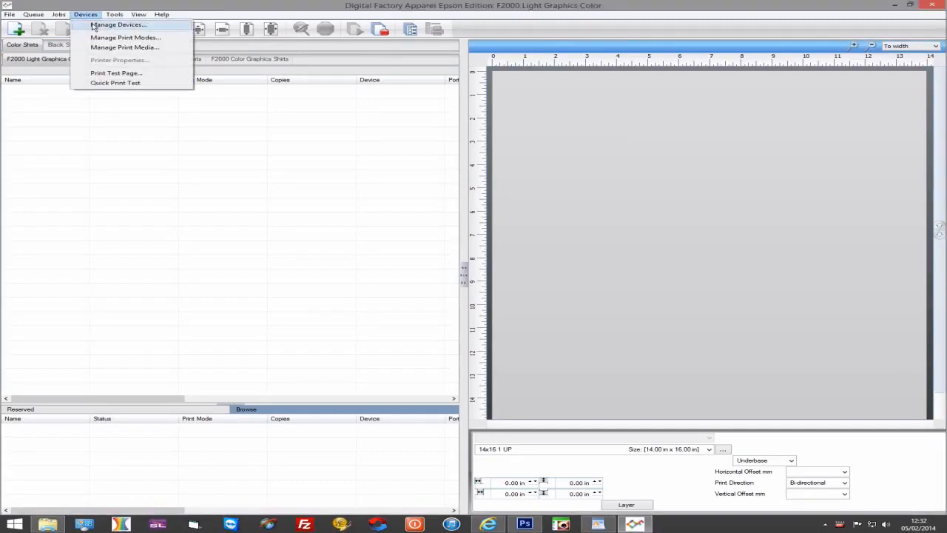
pyautogui.click(118, 25)
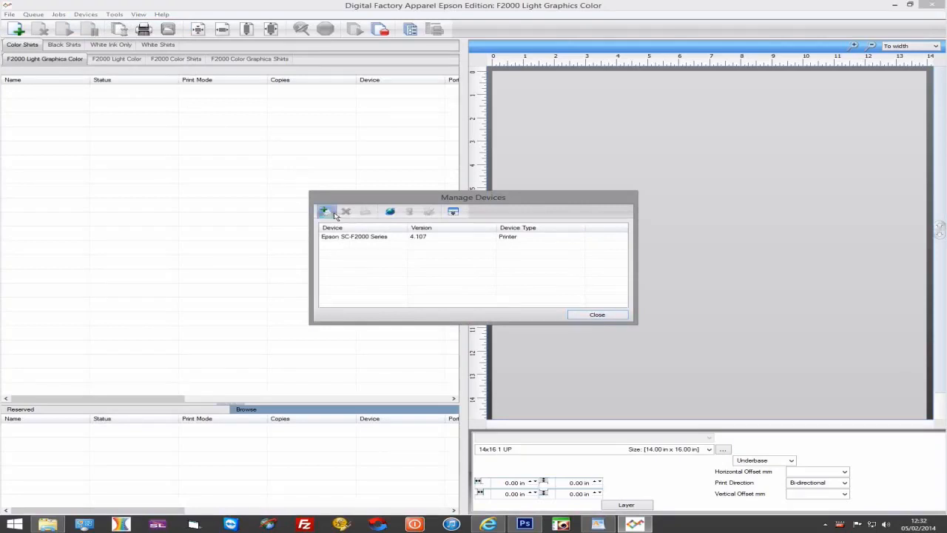
pyautogui.click(326, 212)
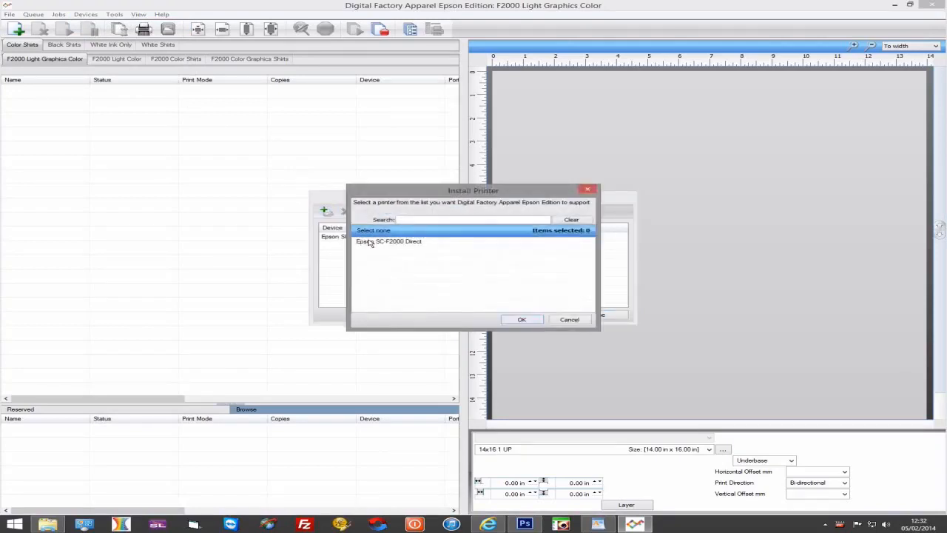
pyautogui.click(388, 241)
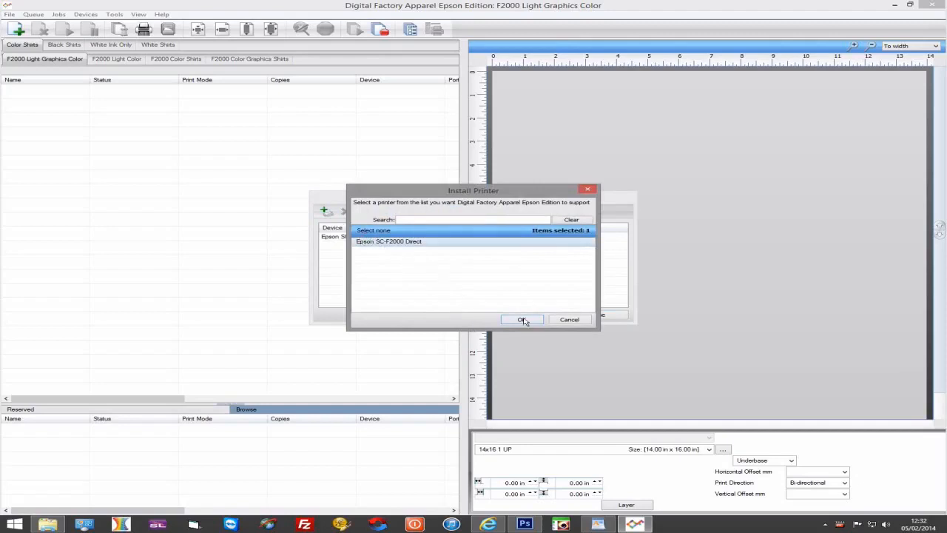
pyautogui.click(522, 319)
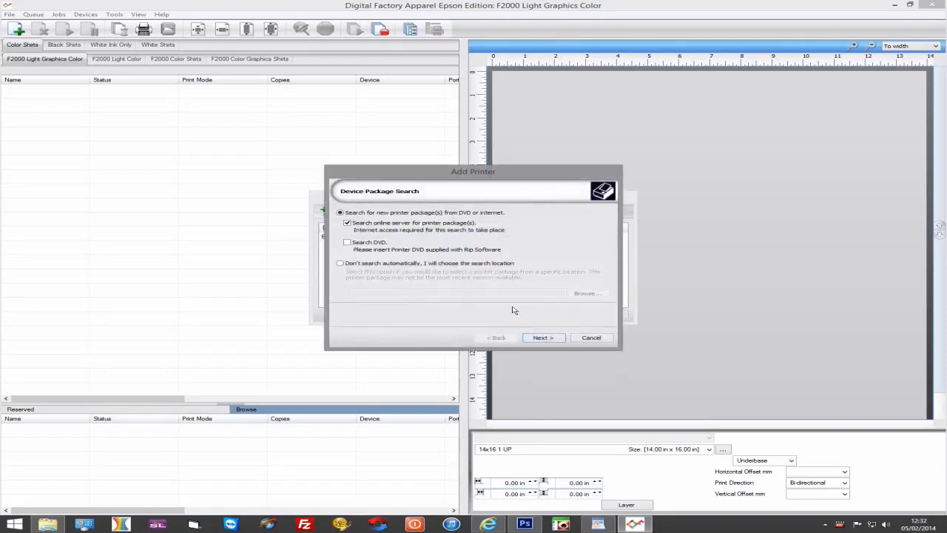
pyautogui.moveTo(395, 237)
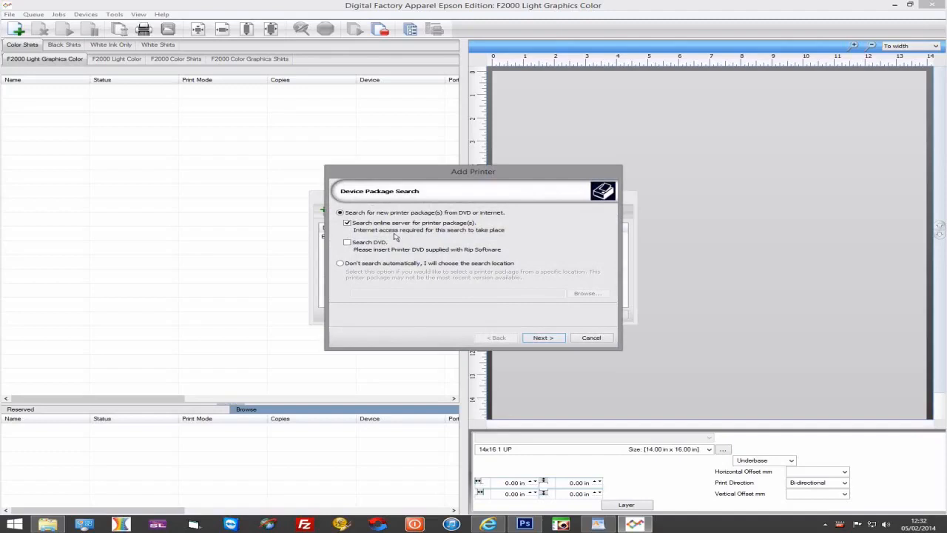
pyautogui.click(543, 338)
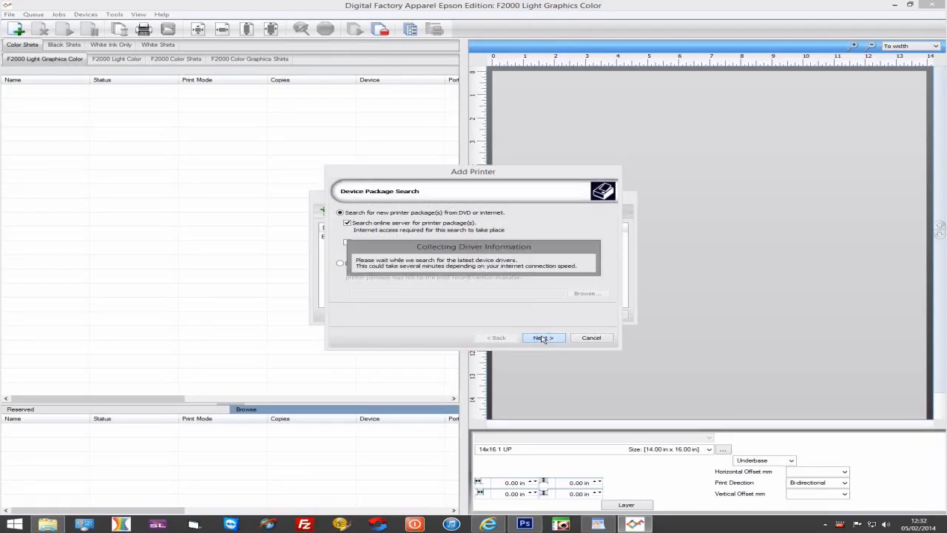
pyautogui.moveTo(545, 336)
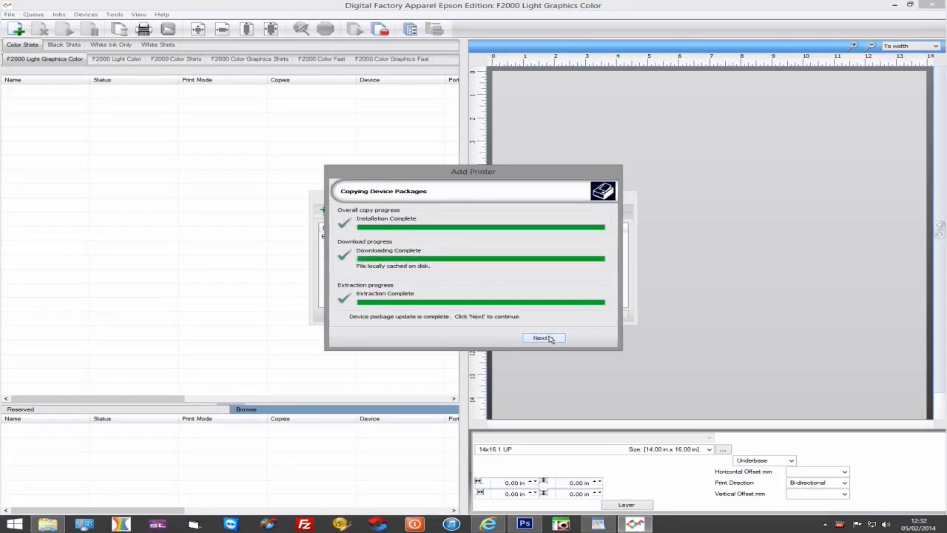
pyautogui.click(543, 338)
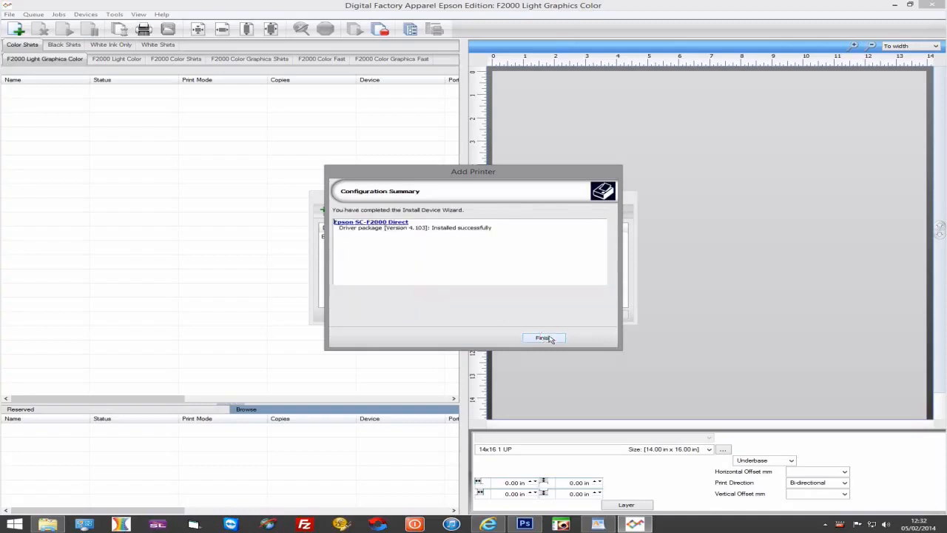
pyautogui.click(543, 339)
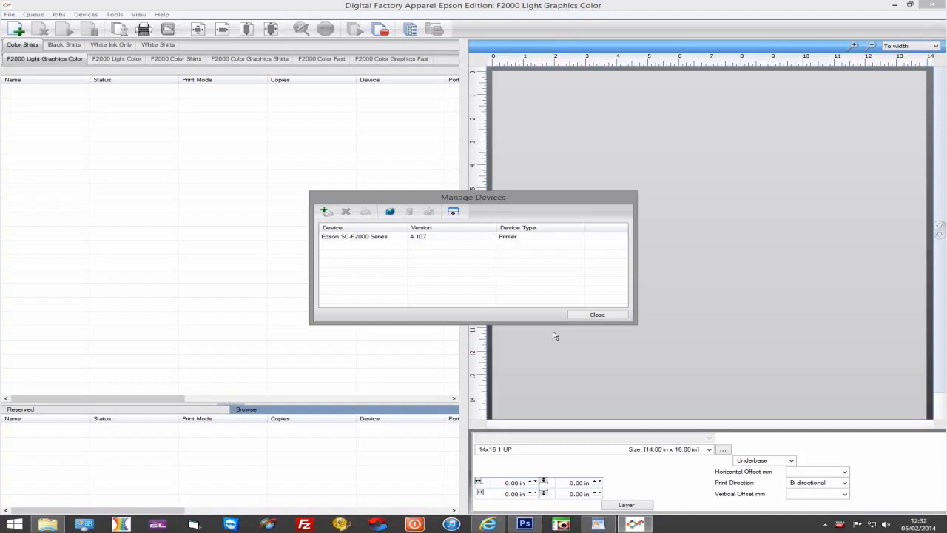
# Close Manage Devices, now listing both SC-F2000 Direct and SC-F2000 Series drivers
pyautogui.click(326, 212)
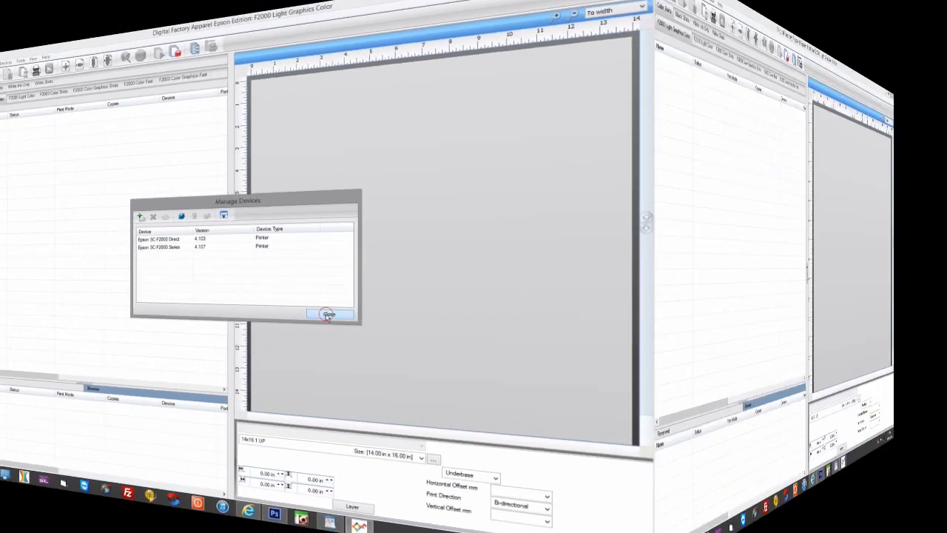
pyautogui.click(329, 314)
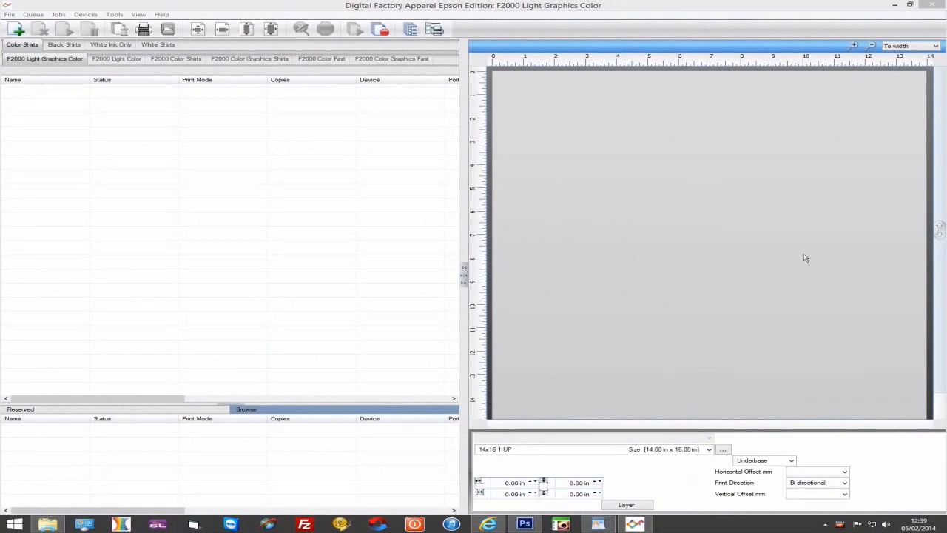
pyautogui.moveTo(474, 231)
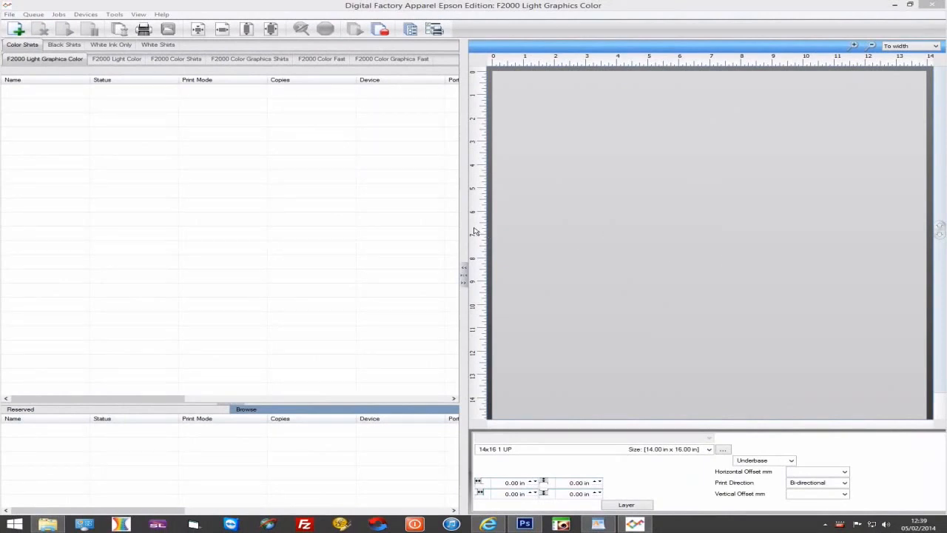
pyautogui.moveTo(105, 128)
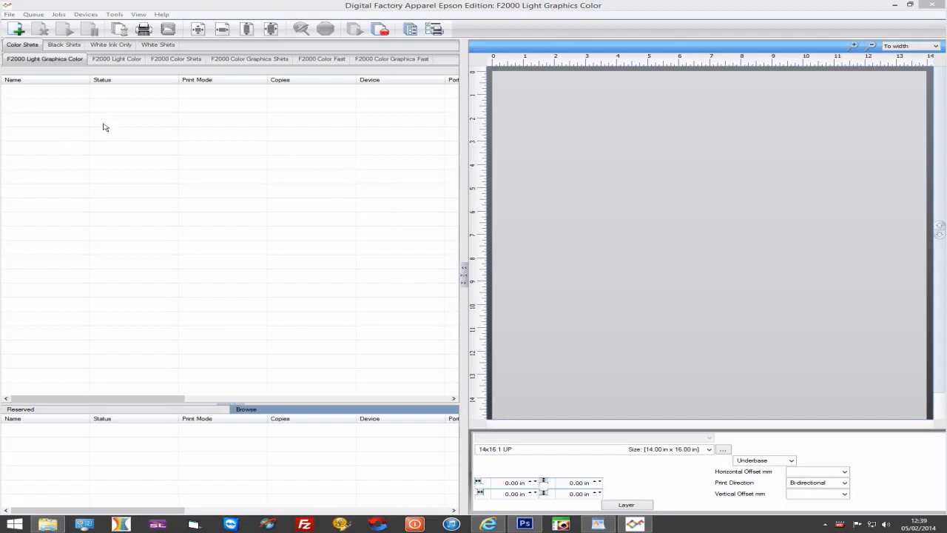
pyautogui.moveTo(94, 128)
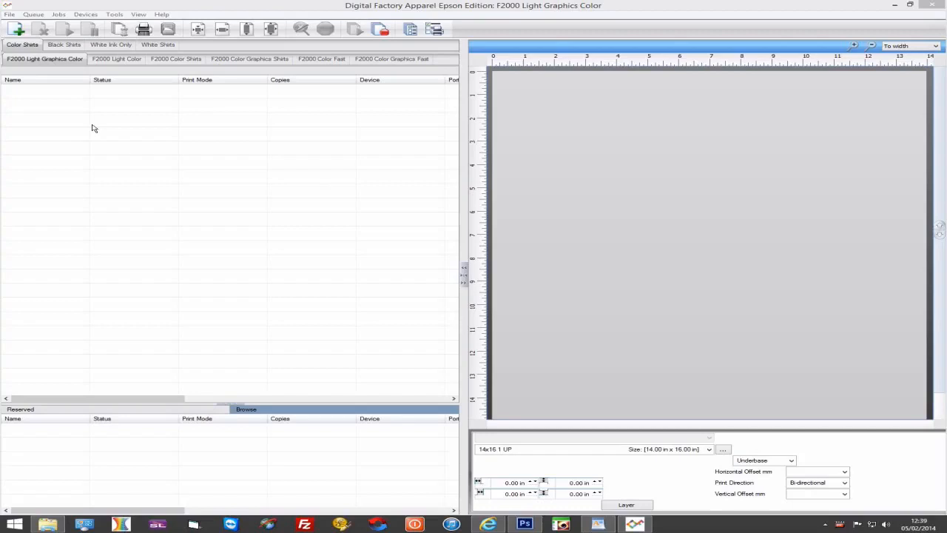
pyautogui.moveTo(78, 126)
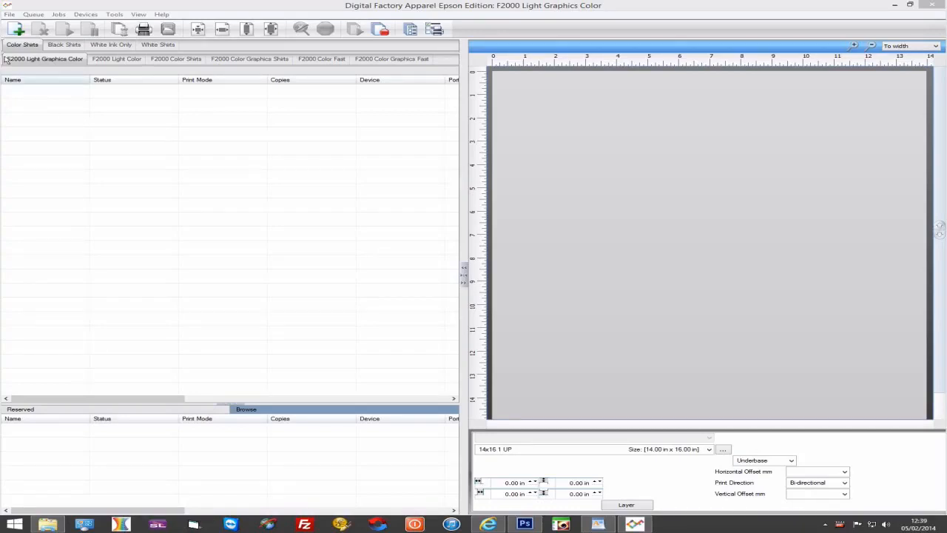
# In Manage Queues, switch all FILE queues to the Epson port and close
pyautogui.click(33, 14)
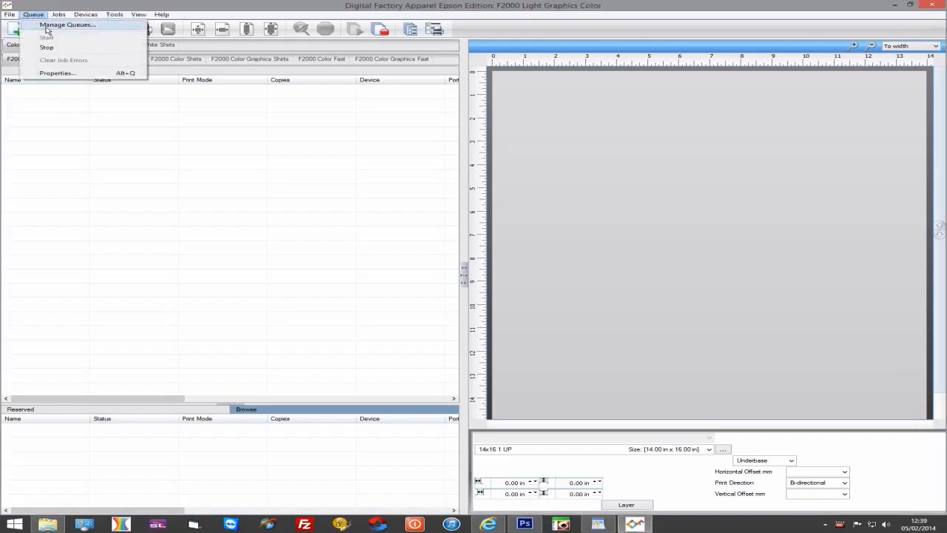
pyautogui.click(67, 25)
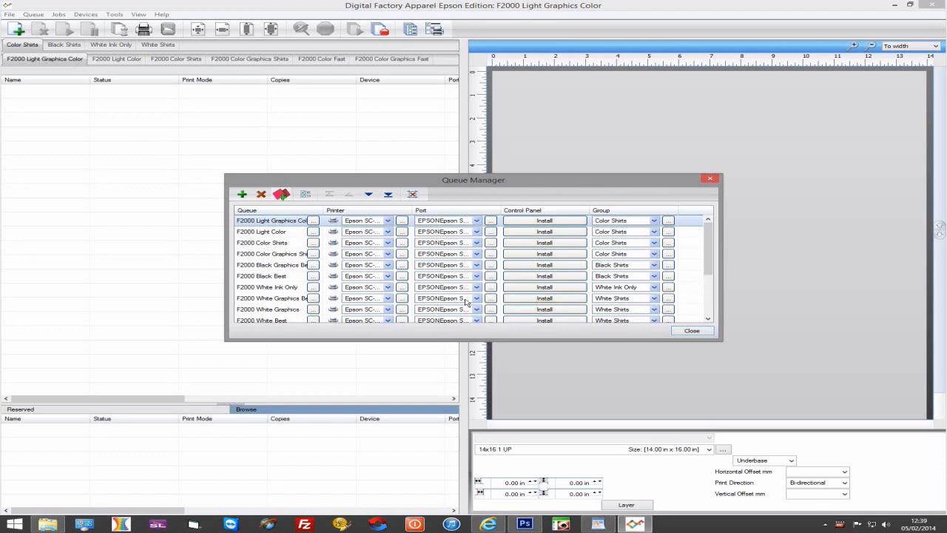
pyautogui.scroll(-3)
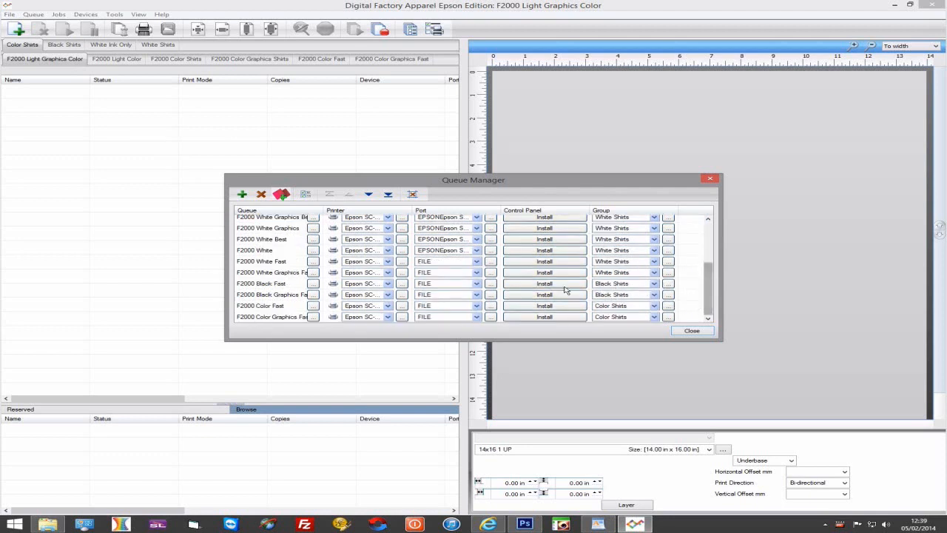
pyautogui.click(476, 261)
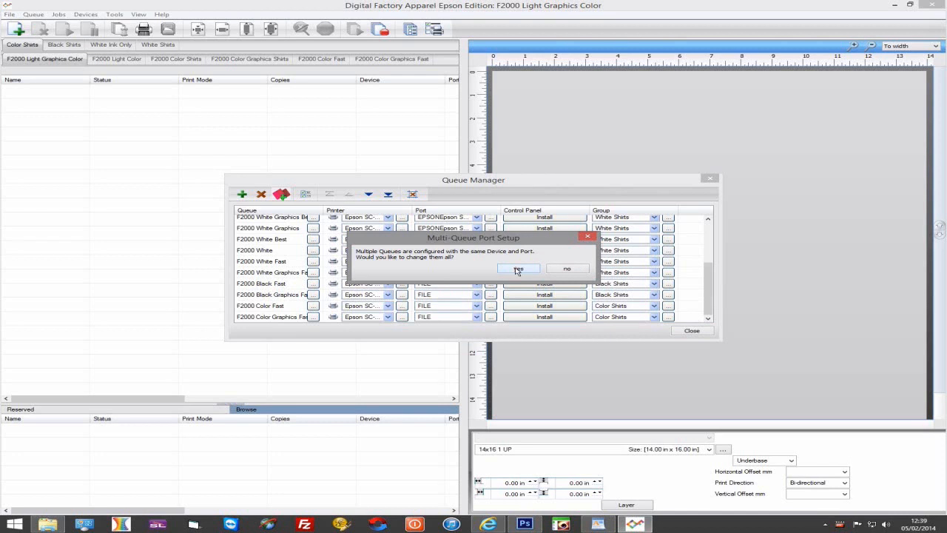
pyautogui.click(518, 269)
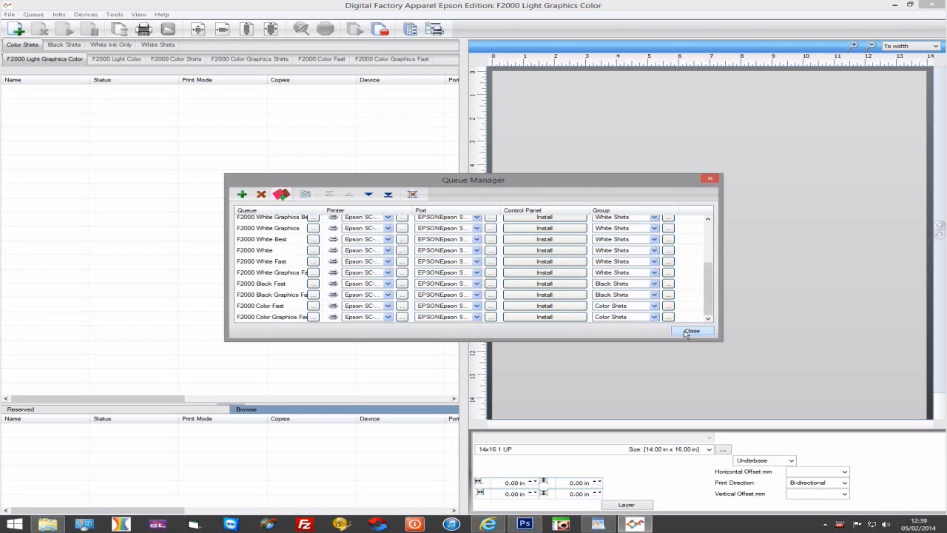
pyautogui.click(692, 331)
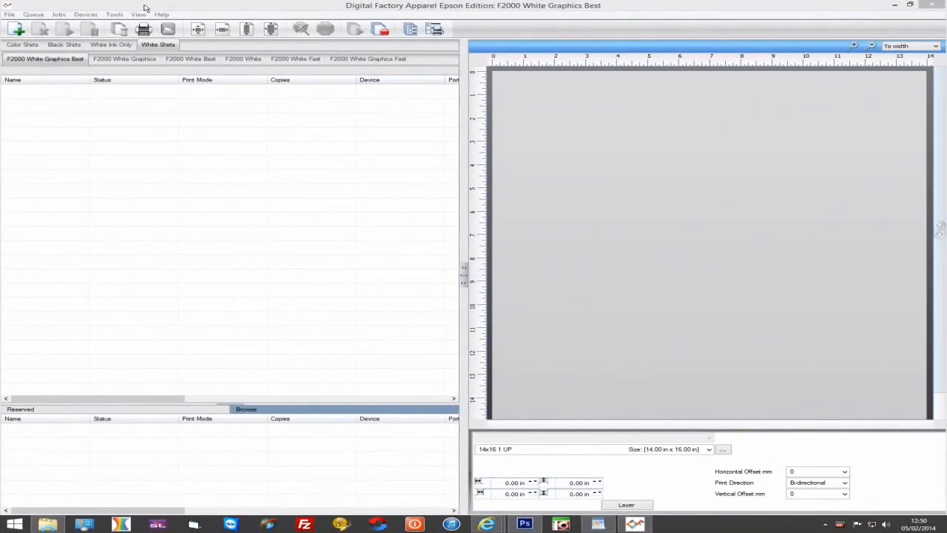
# Review the SC-F2000 Series driver in the device list, then show the White Shirts queues
pyautogui.click(86, 14)
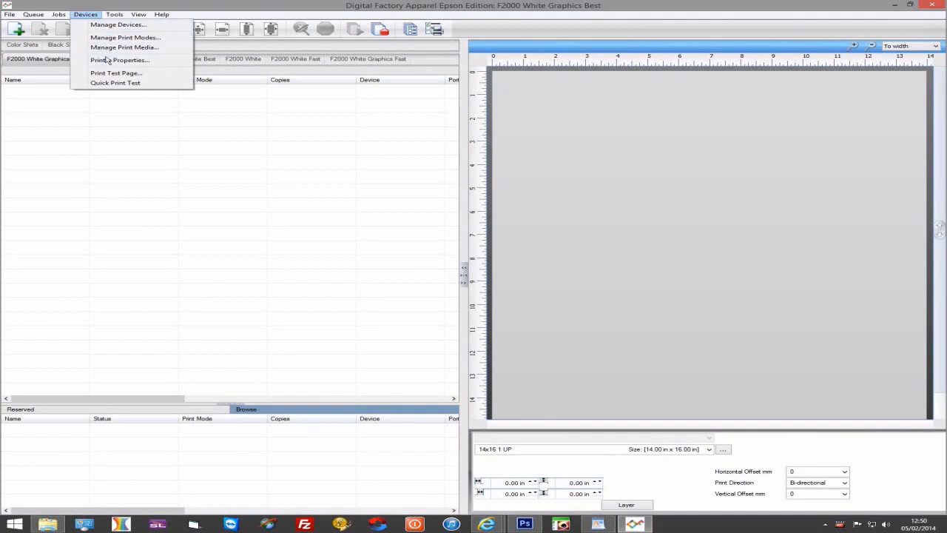
pyautogui.click(117, 25)
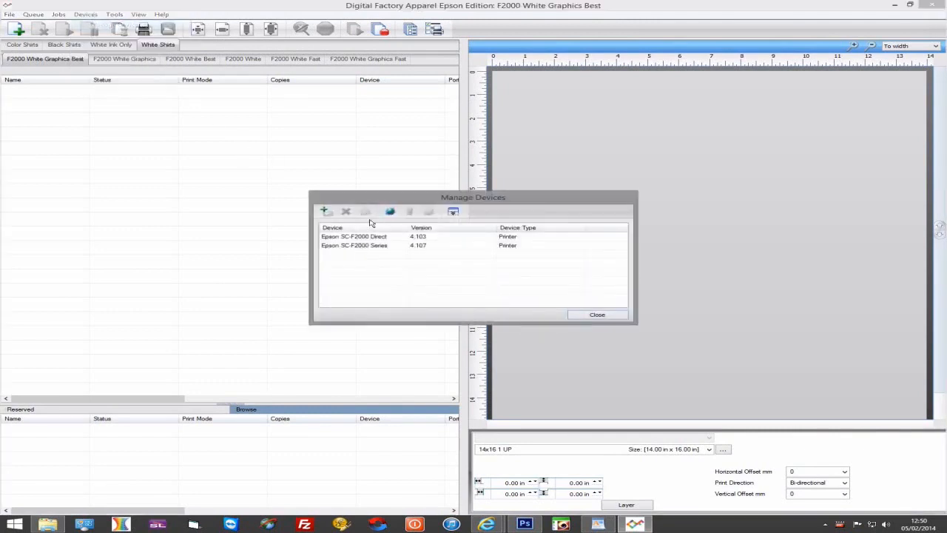
pyautogui.click(353, 245)
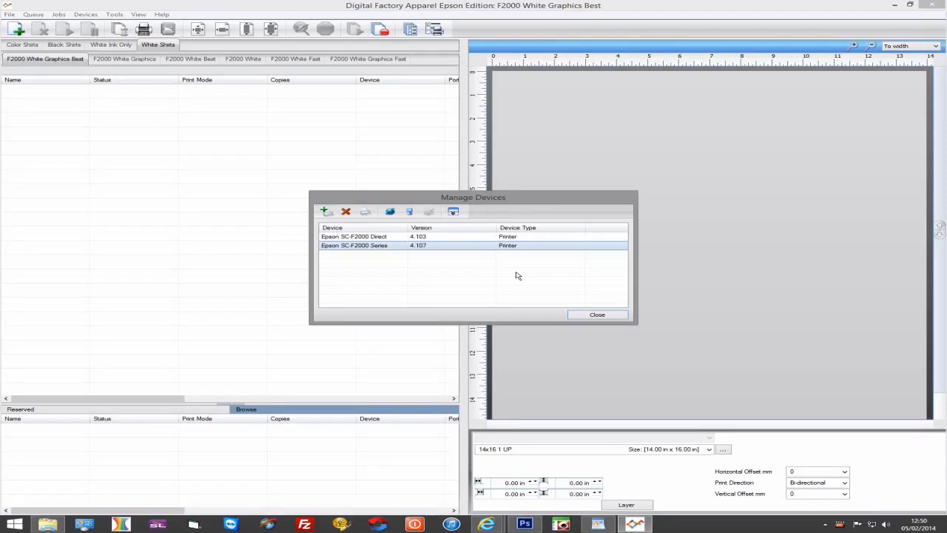
pyautogui.moveTo(476, 265)
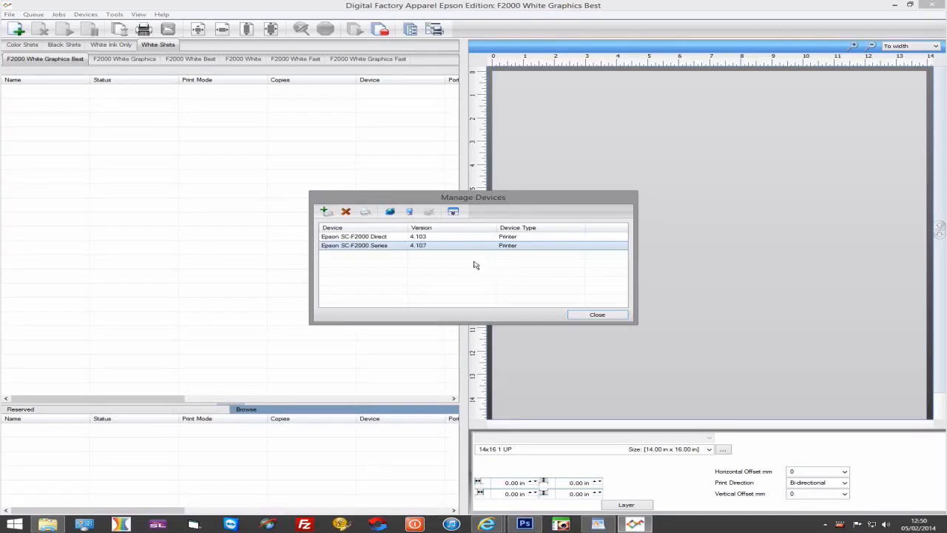
pyautogui.click(353, 236)
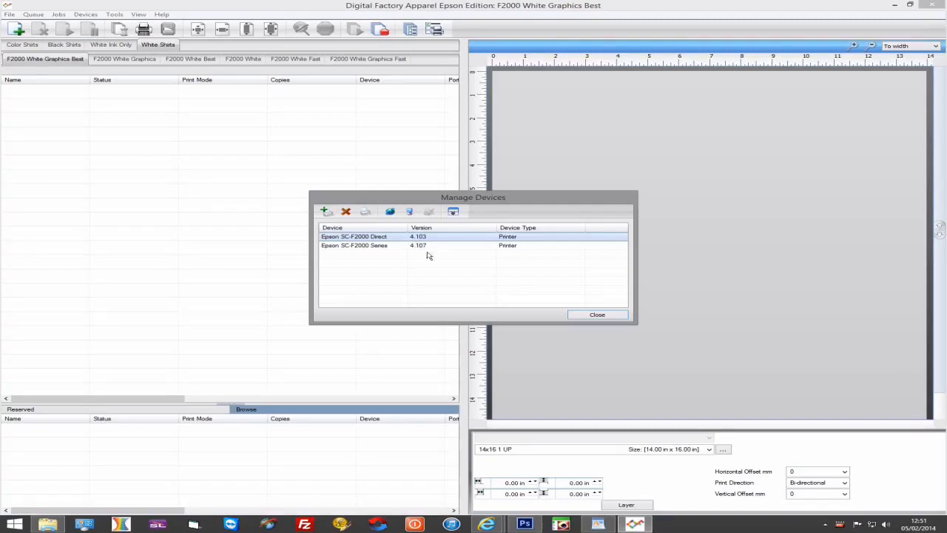
pyautogui.click(597, 315)
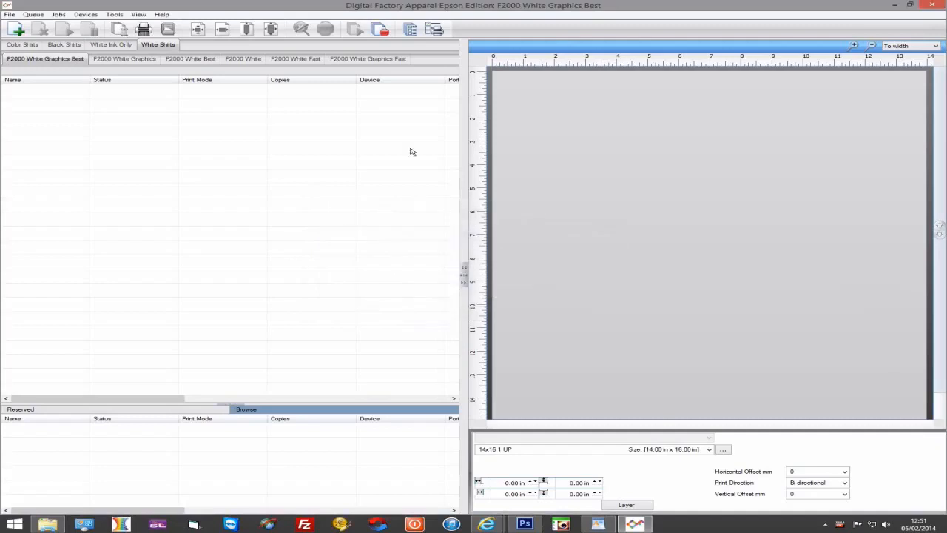
# Open Black Shirts, select F2000 Black Graphics Best, and press Layer
pyautogui.click(64, 44)
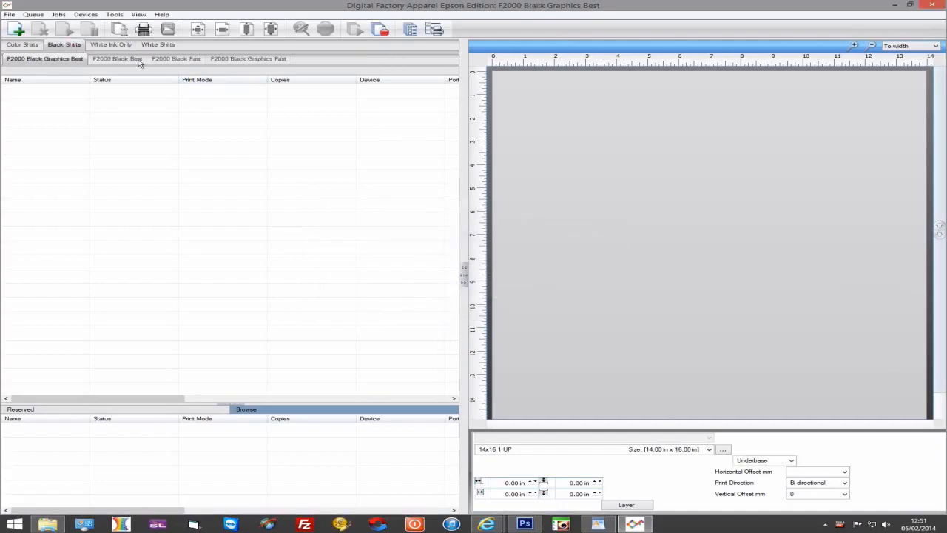
pyautogui.click(176, 59)
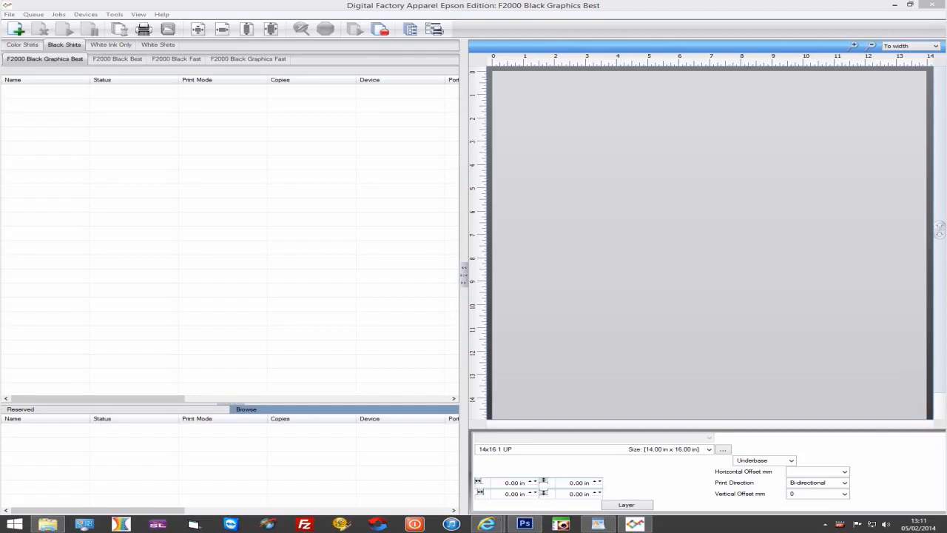
pyautogui.moveTo(736, 413)
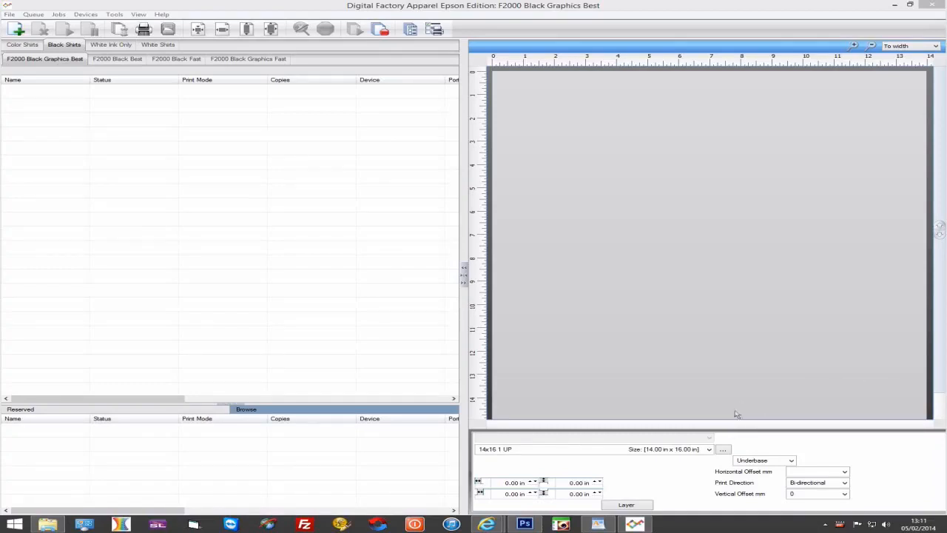
pyautogui.click(626, 505)
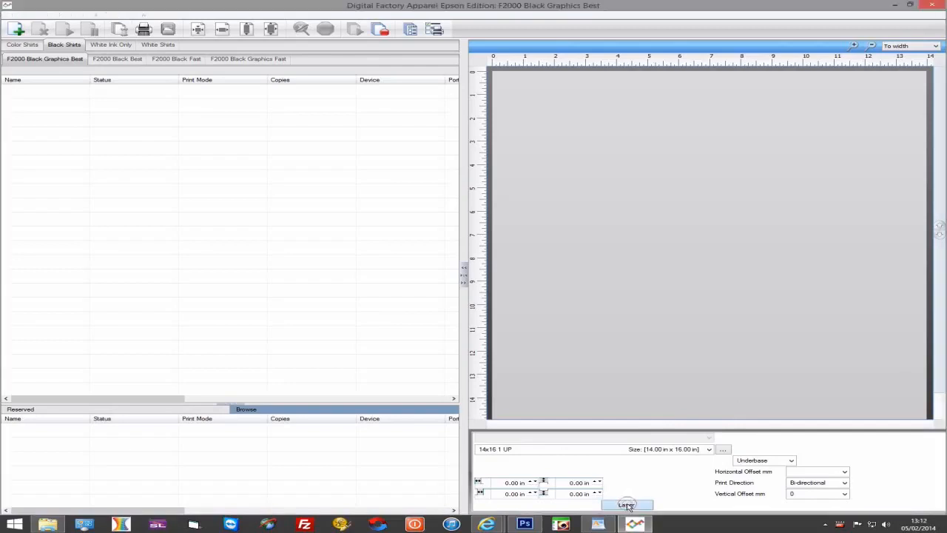
pyautogui.click(626, 504)
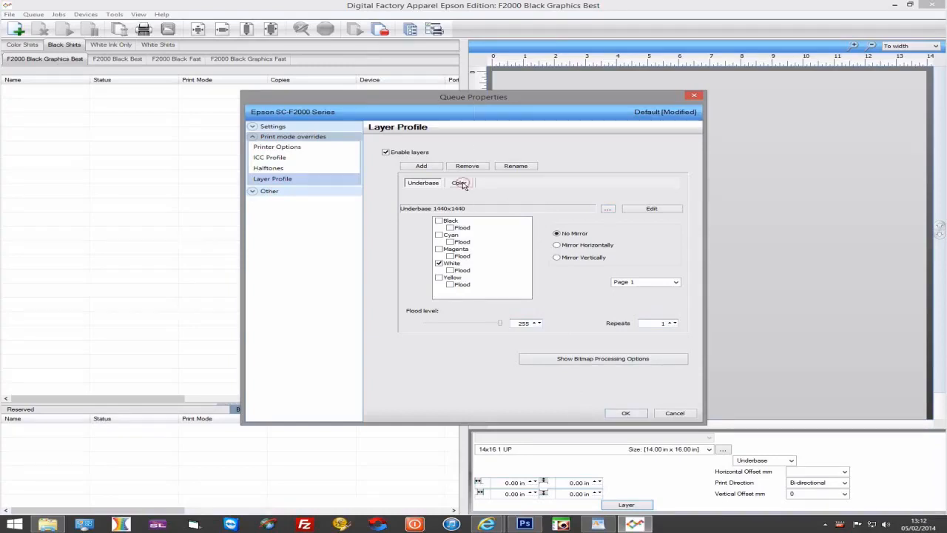
pyautogui.click(459, 182)
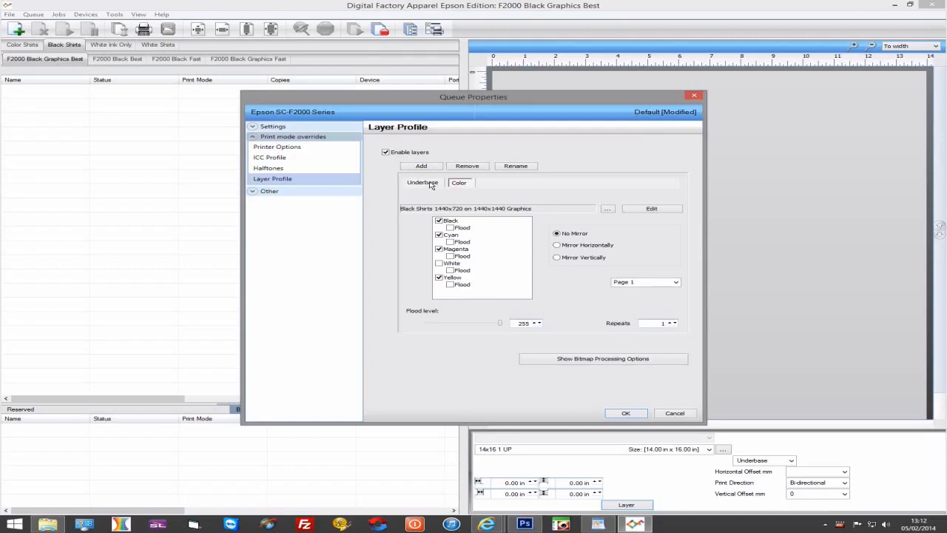
pyautogui.click(423, 183)
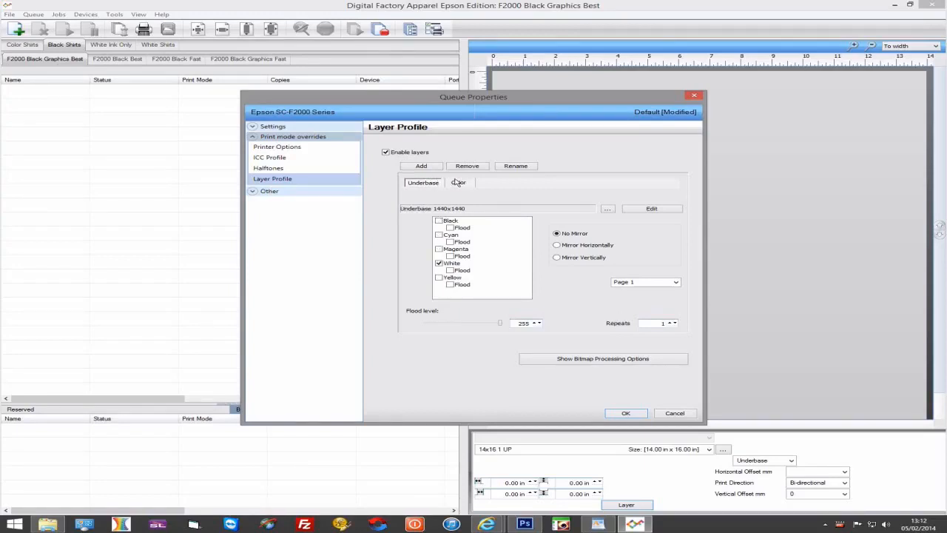
pyautogui.click(460, 182)
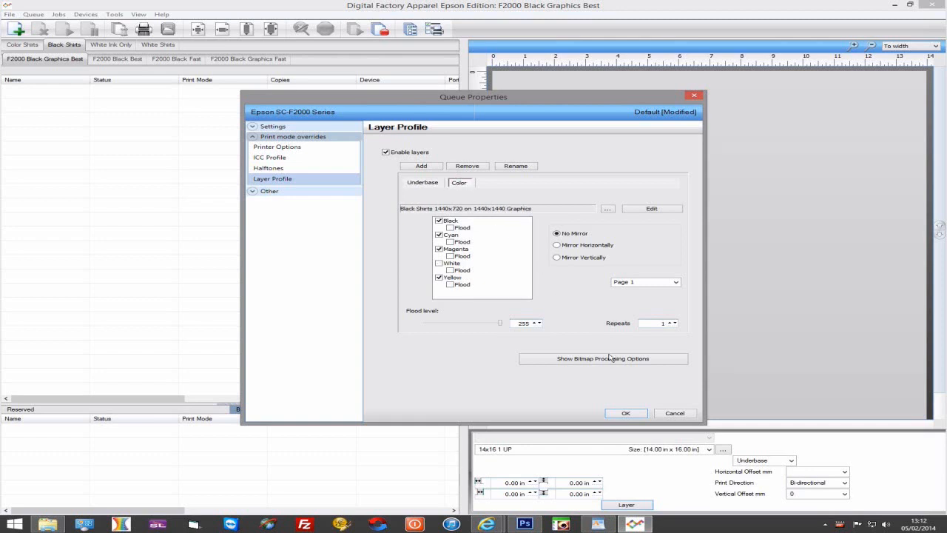
pyautogui.click(603, 359)
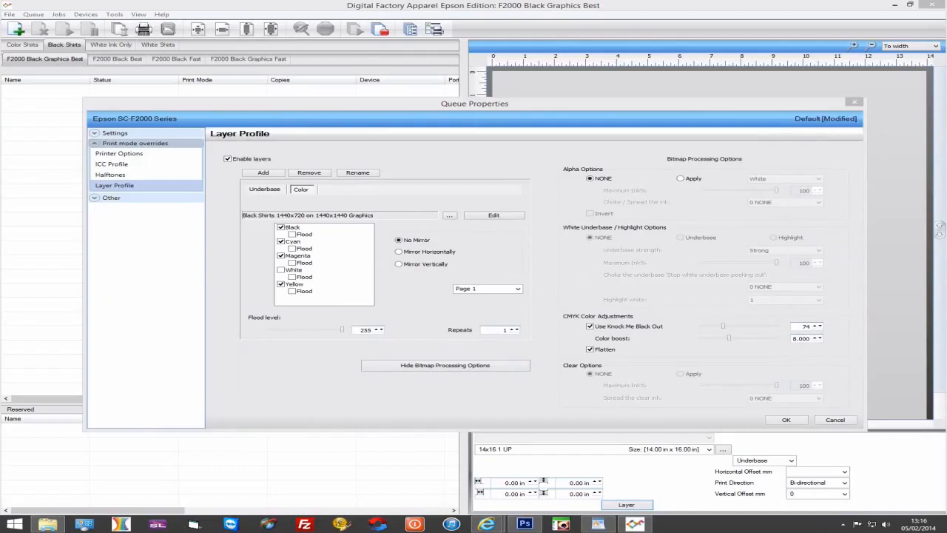
pyautogui.moveTo(907, 341)
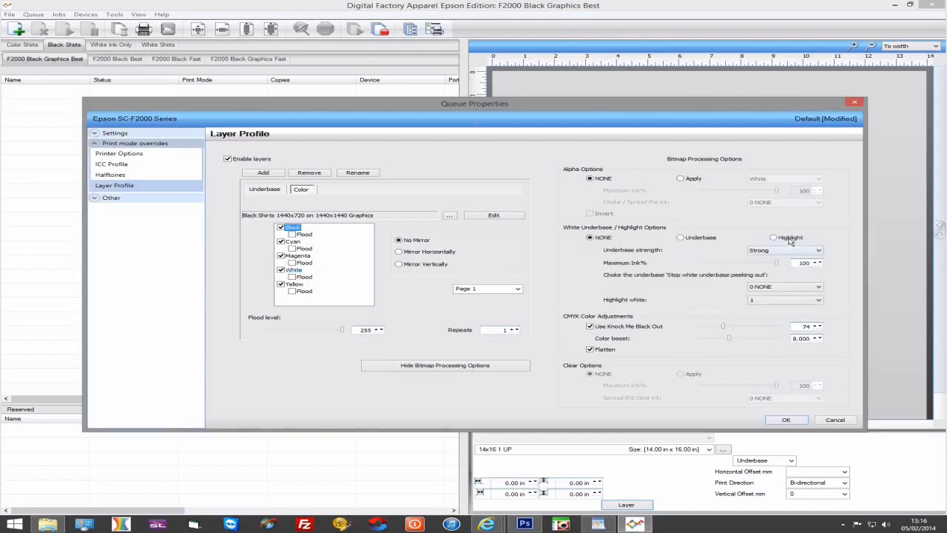
pyautogui.click(819, 299)
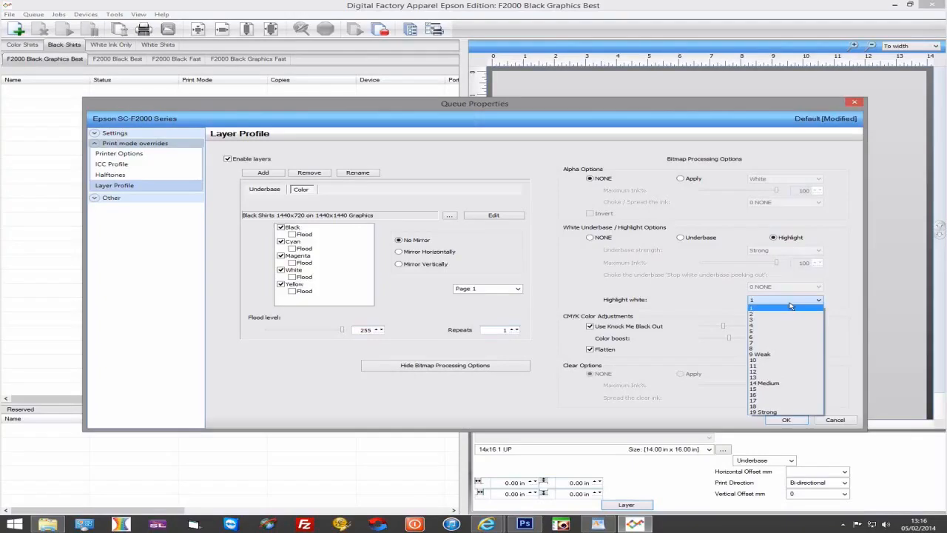
pyautogui.click(761, 353)
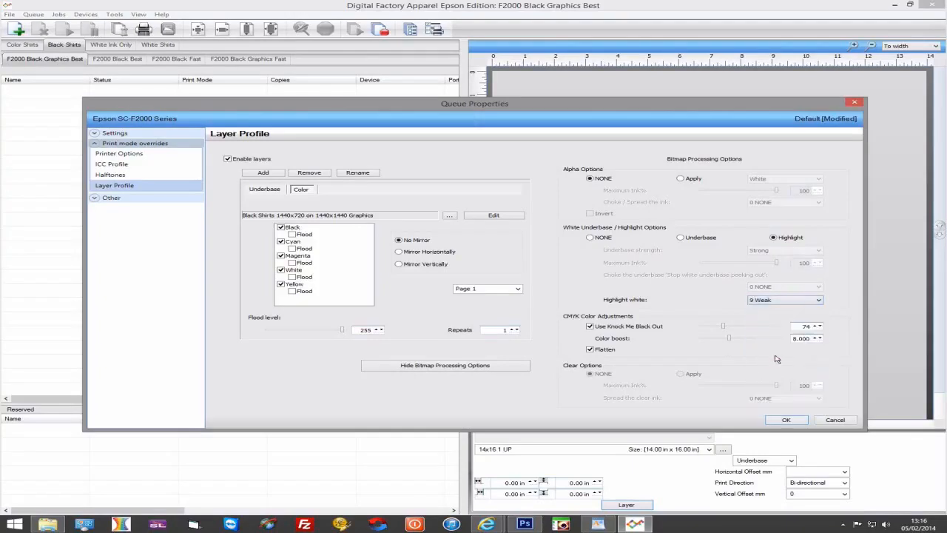
pyautogui.moveTo(732, 333)
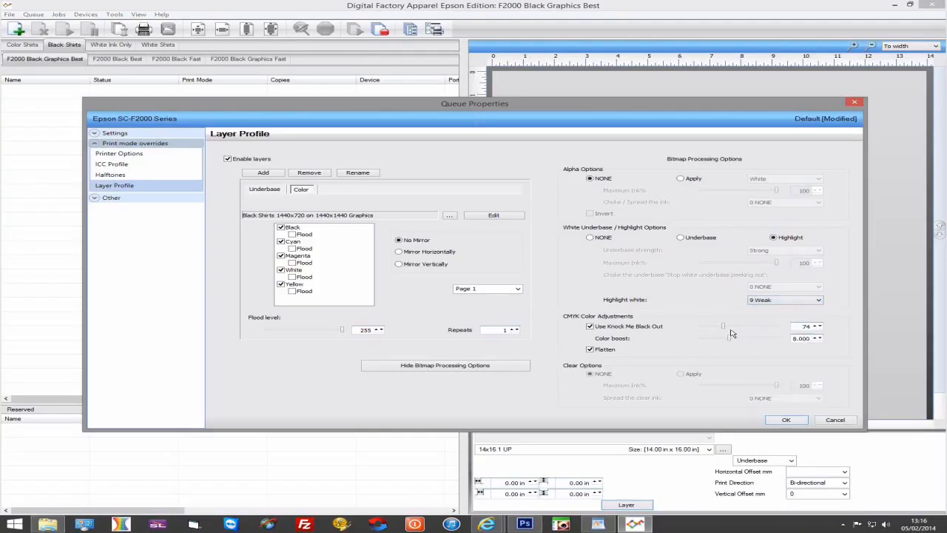
pyautogui.moveTo(758, 320)
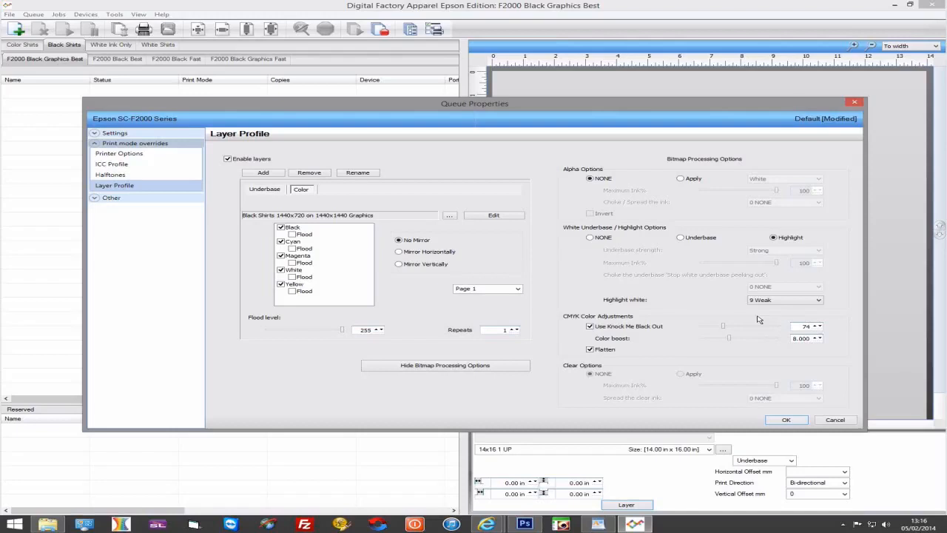
pyautogui.click(590, 237)
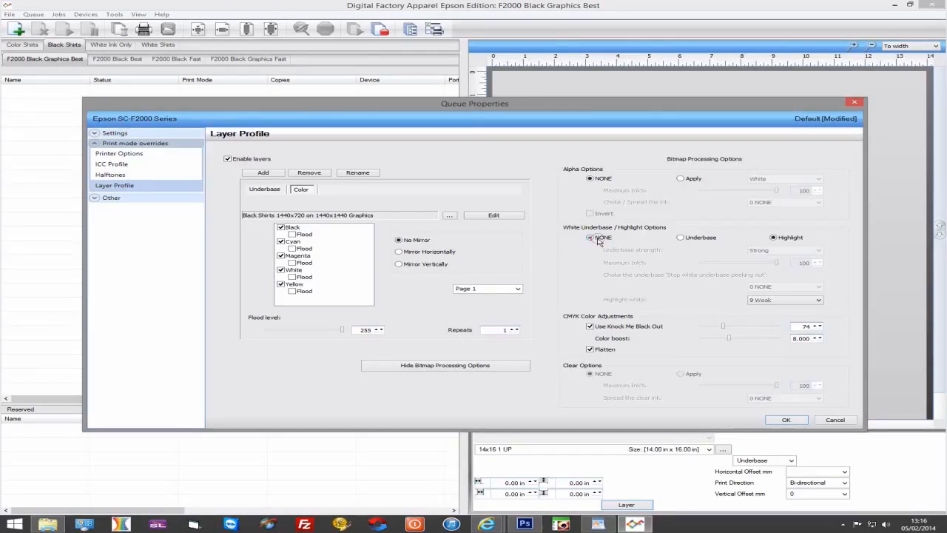
pyautogui.click(295, 270)
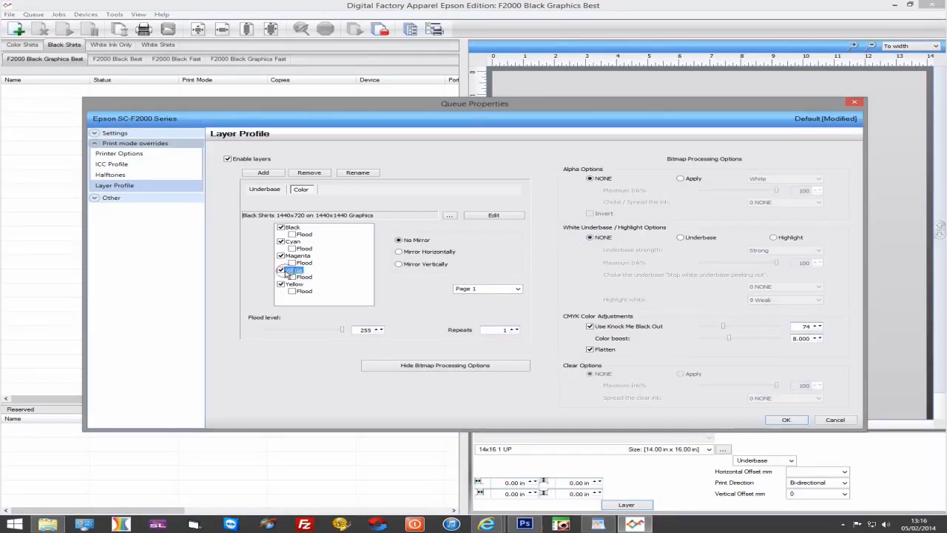
pyautogui.click(294, 269)
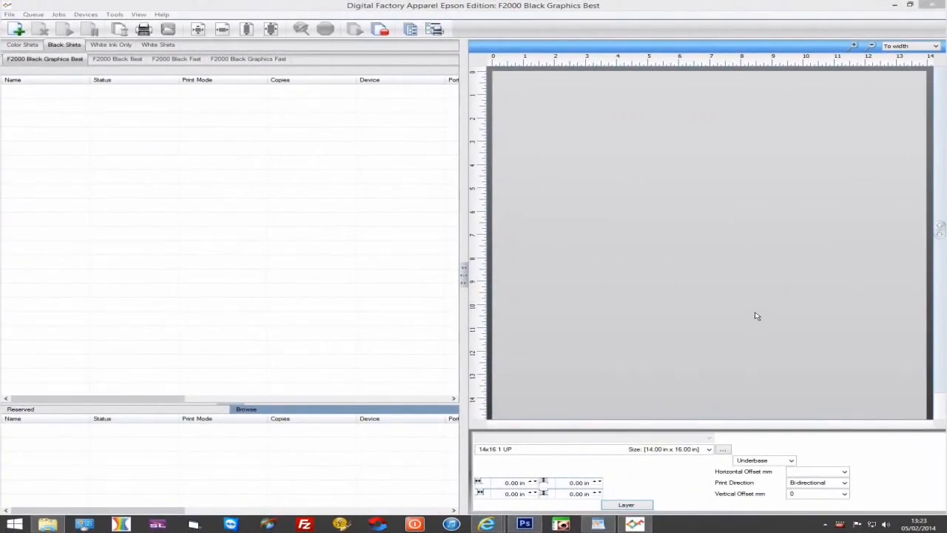
pyautogui.moveTo(747, 327)
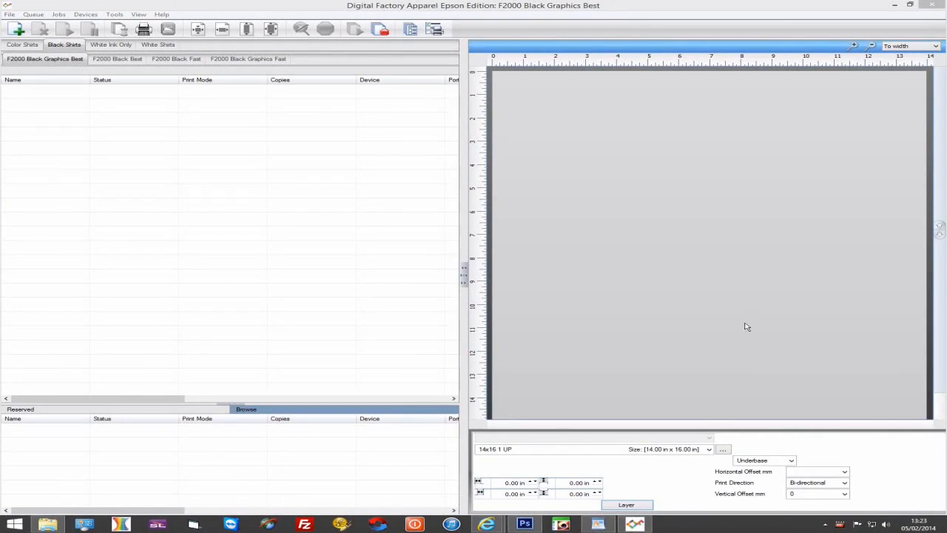
pyautogui.moveTo(399, 268)
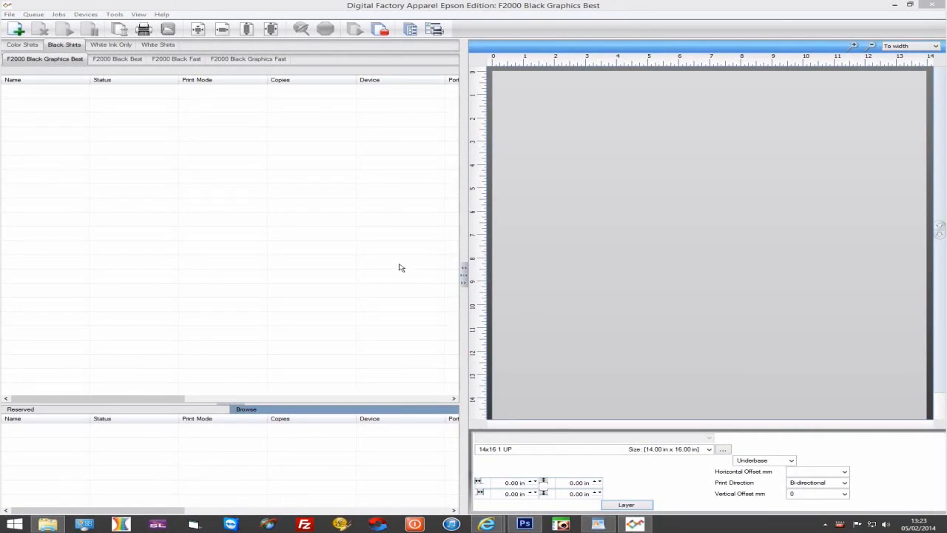
# Review the Underbase 1440x720 print mode's printer options in Print Mode Manager
pyautogui.click(85, 14)
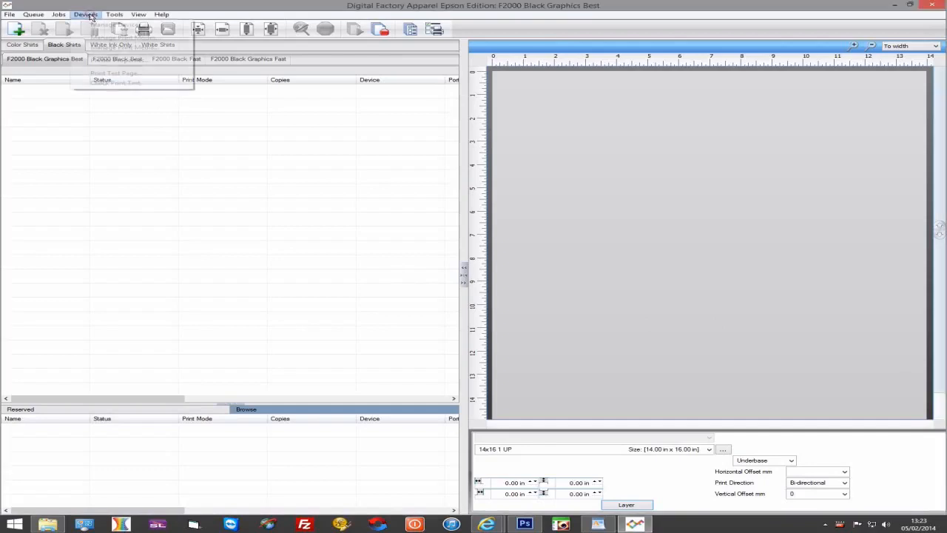
pyautogui.click(85, 14)
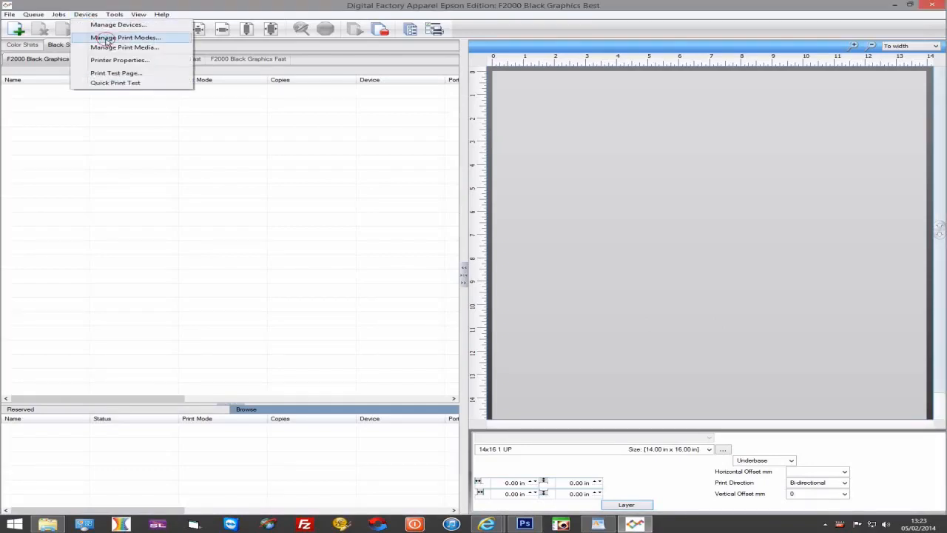
pyautogui.click(125, 37)
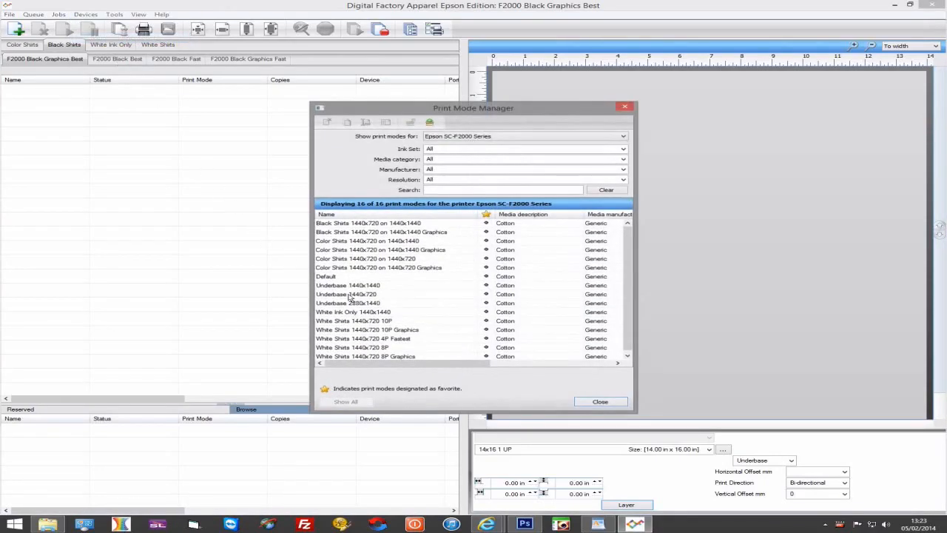
pyautogui.click(346, 293)
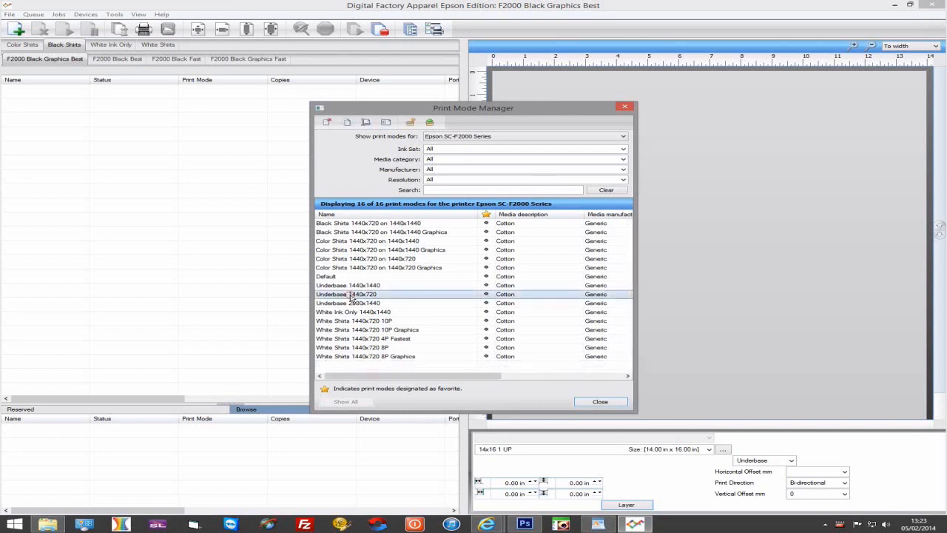
pyautogui.doubleClick(348, 294)
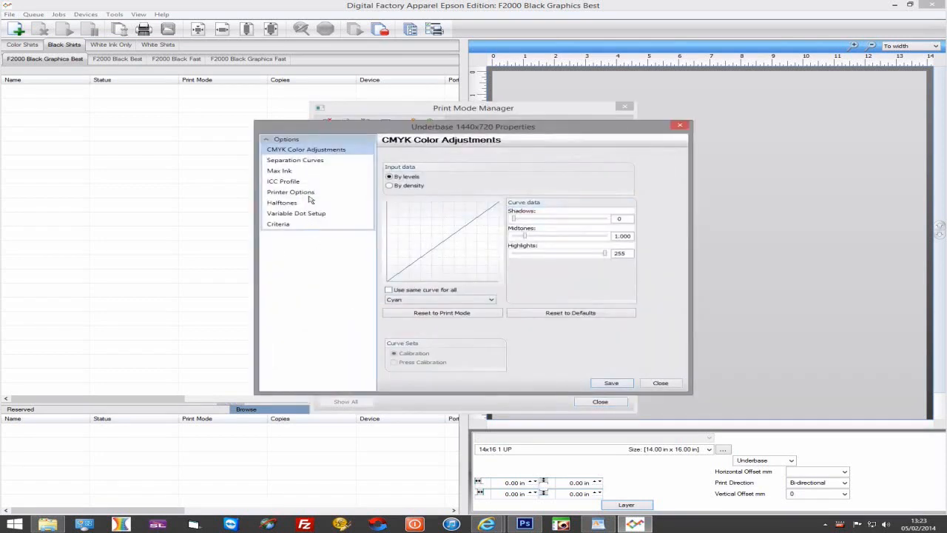
pyautogui.click(290, 192)
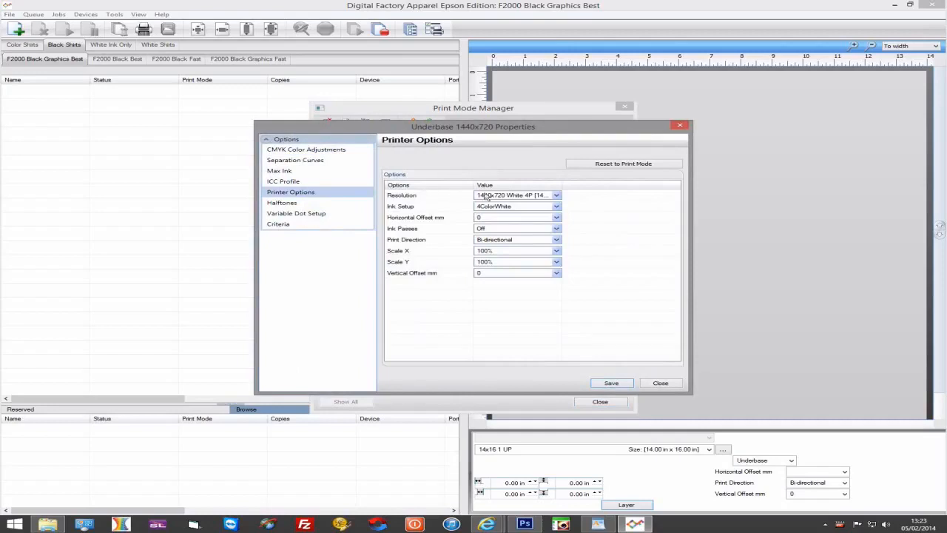
pyautogui.click(556, 195)
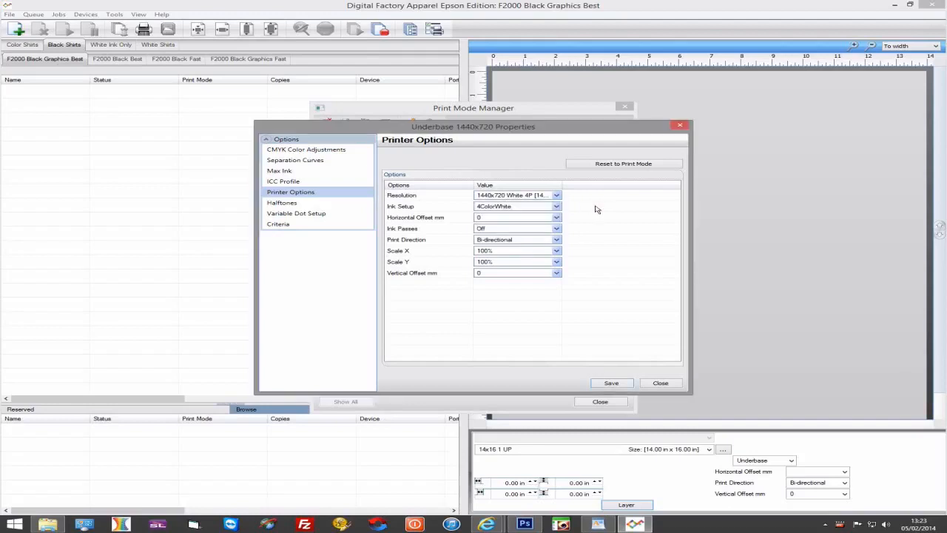
pyautogui.click(659, 383)
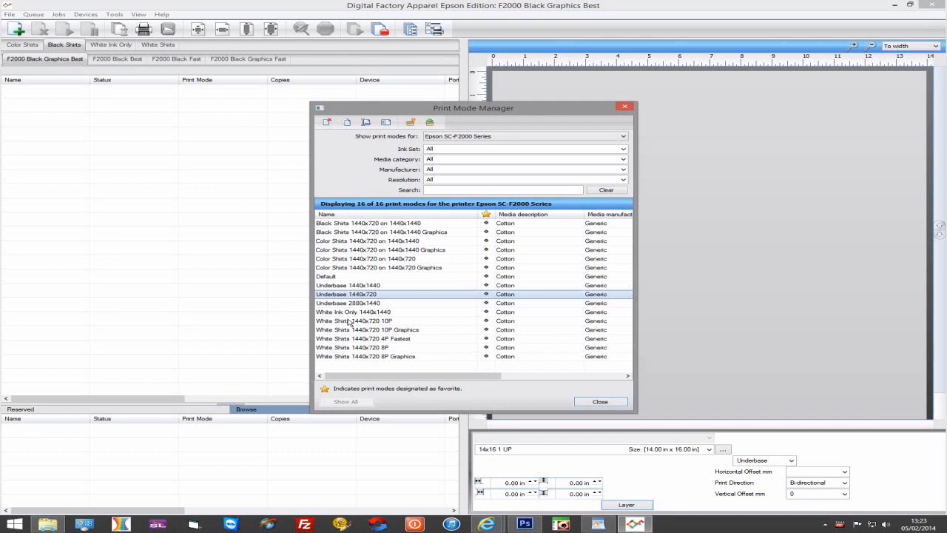
# Review the White Shirts 1440x720 10P print mode's printer options and close it
pyautogui.doubleClick(353, 321)
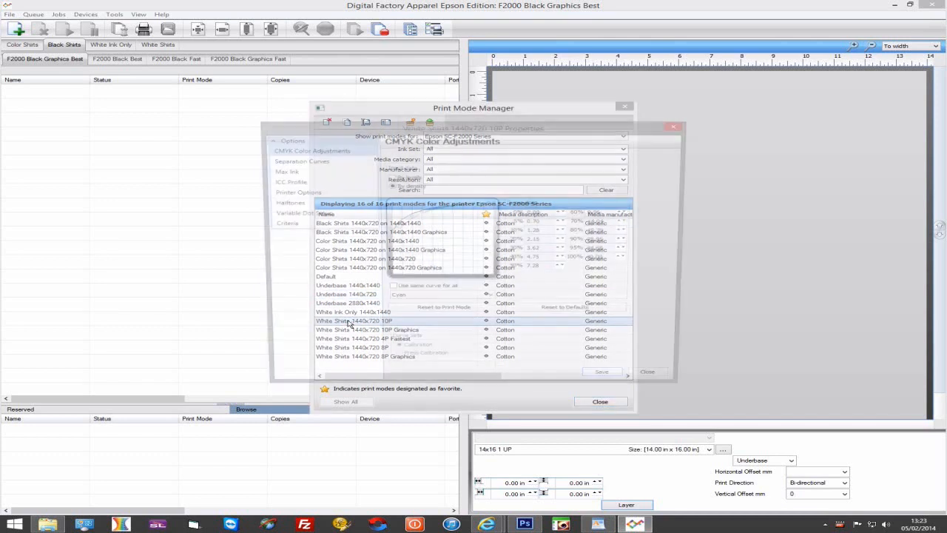
pyautogui.click(290, 192)
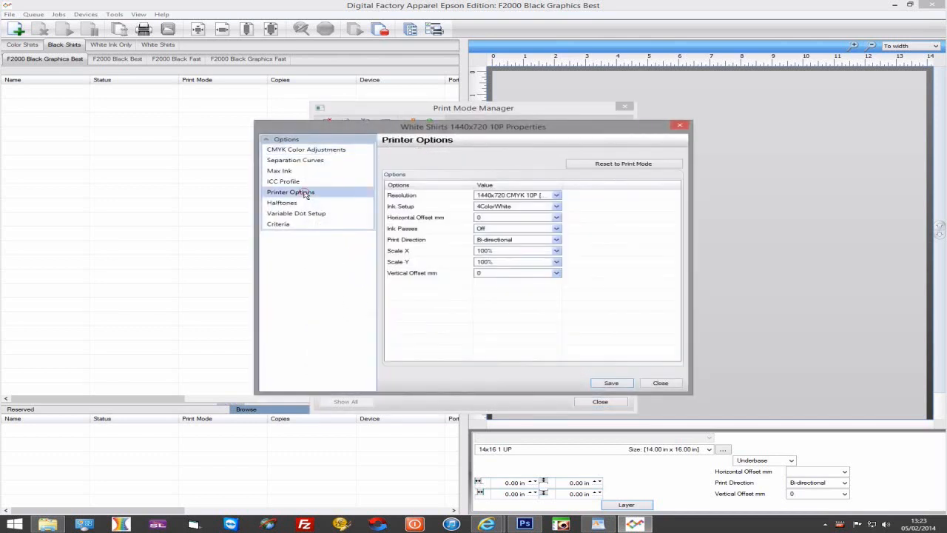
pyautogui.click(660, 383)
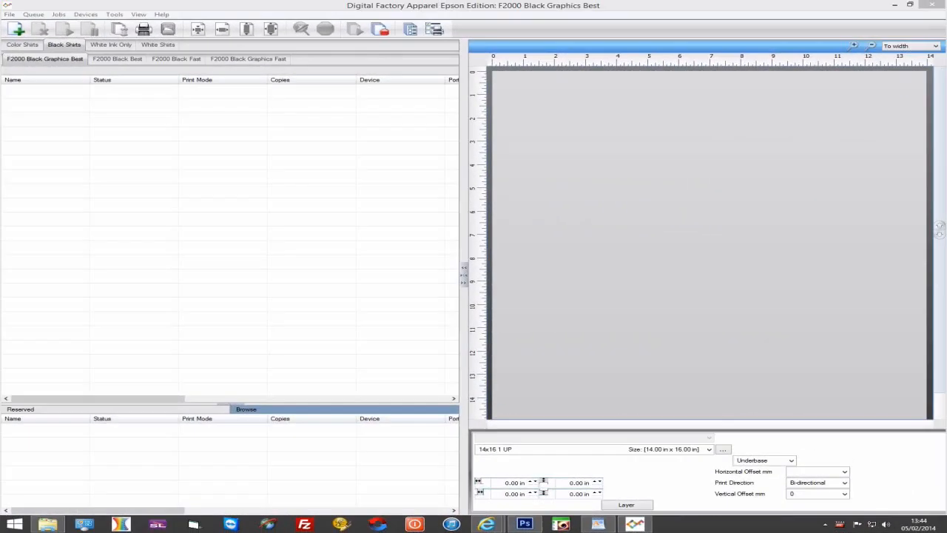
pyautogui.moveTo(752, 353)
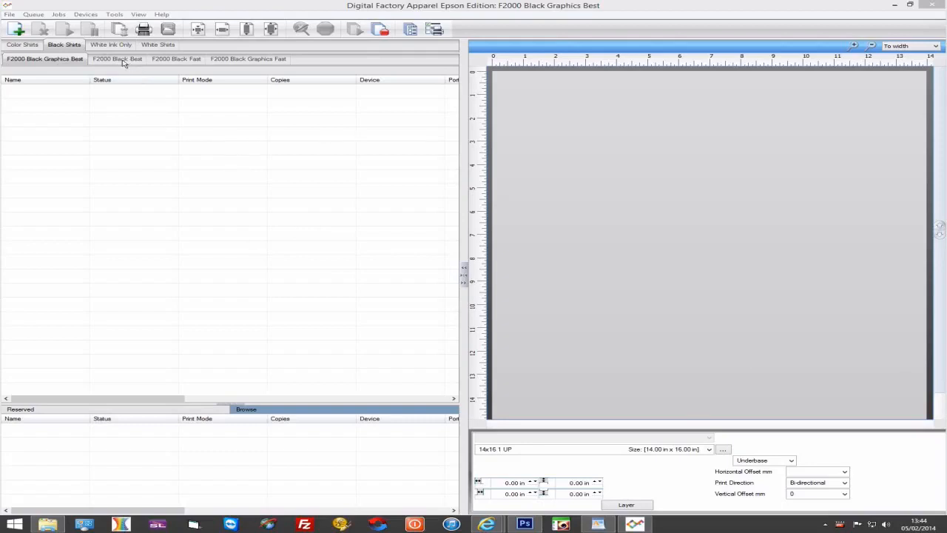
# Open F2000 Black Best's layer profile and nudge Underbase repeats to 2, then back to 1
pyautogui.click(117, 59)
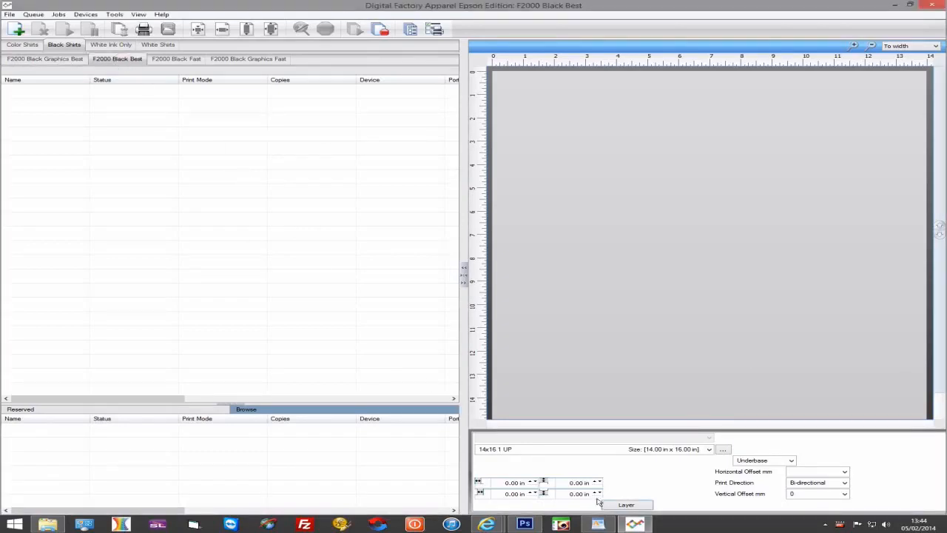
pyautogui.click(626, 505)
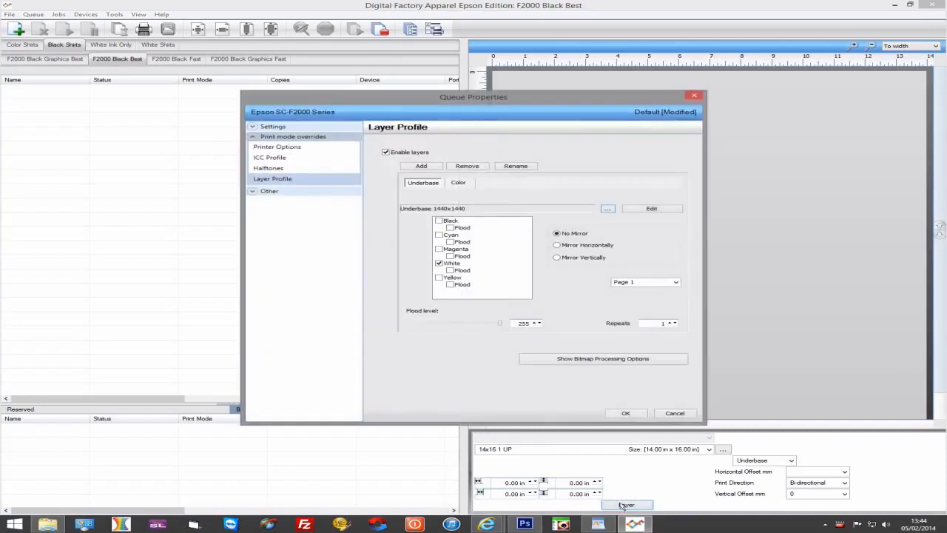
pyautogui.moveTo(547, 297)
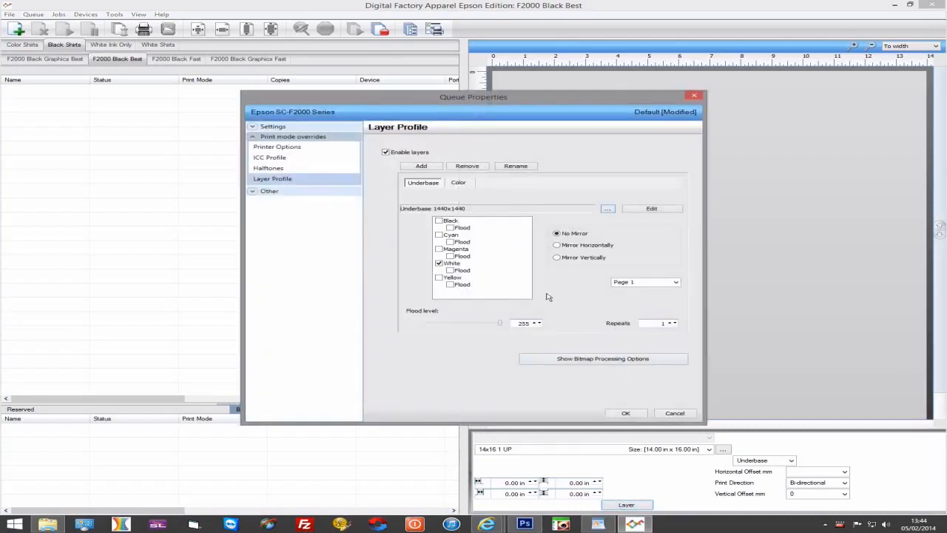
pyautogui.moveTo(547, 306)
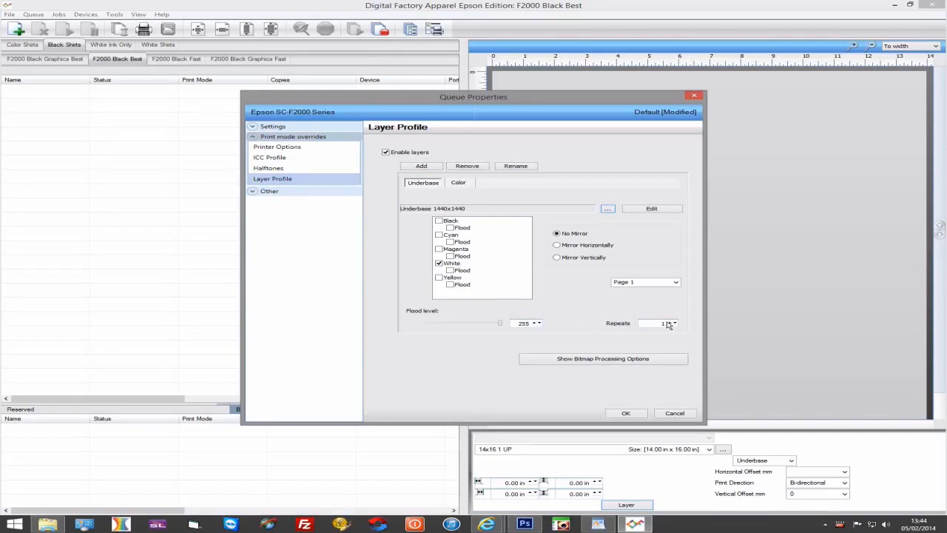
pyautogui.click(670, 321)
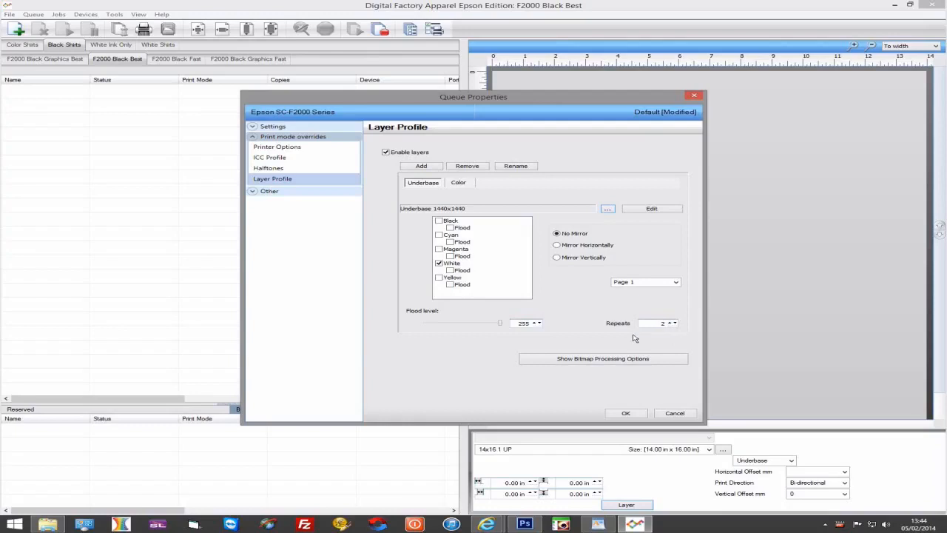
pyautogui.click(672, 325)
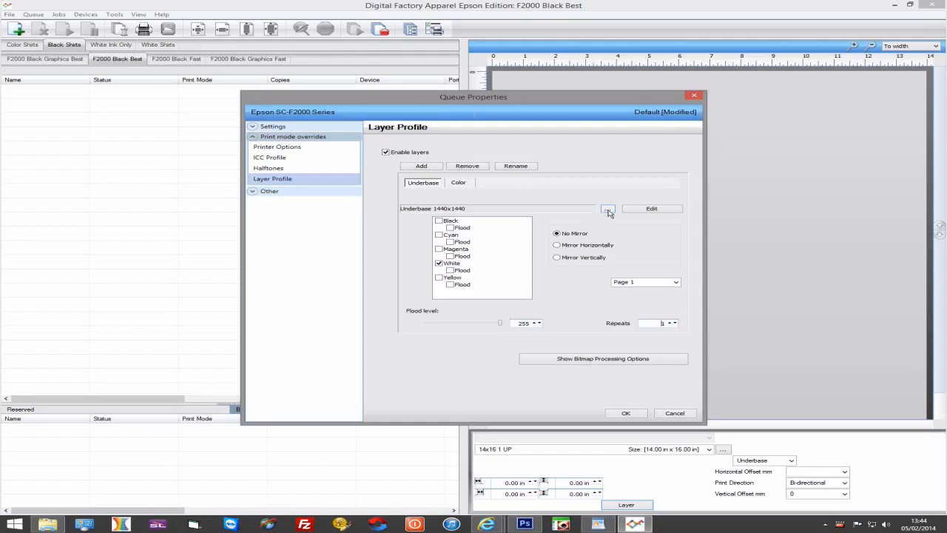
# Choose Underbase 2880x1440 as the Underbase layer's print mode
pyautogui.click(607, 208)
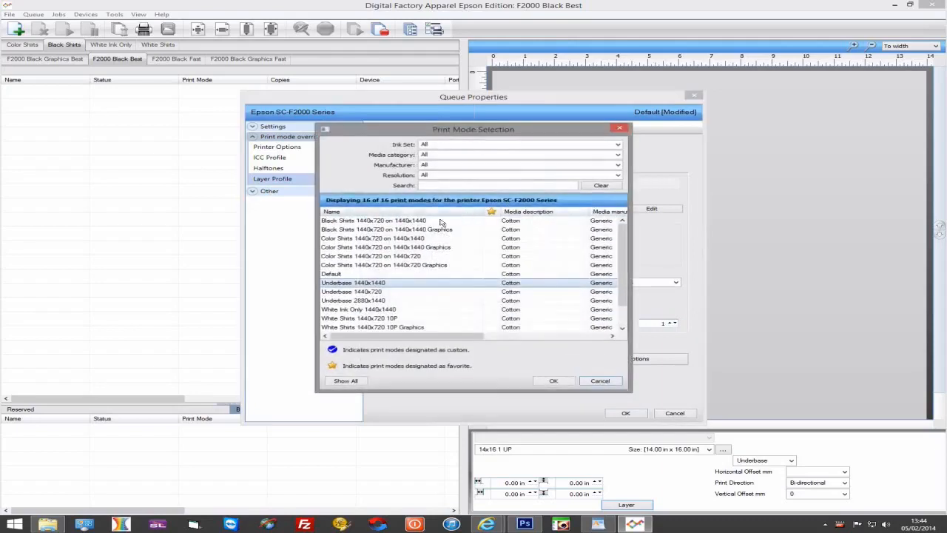
pyautogui.click(352, 301)
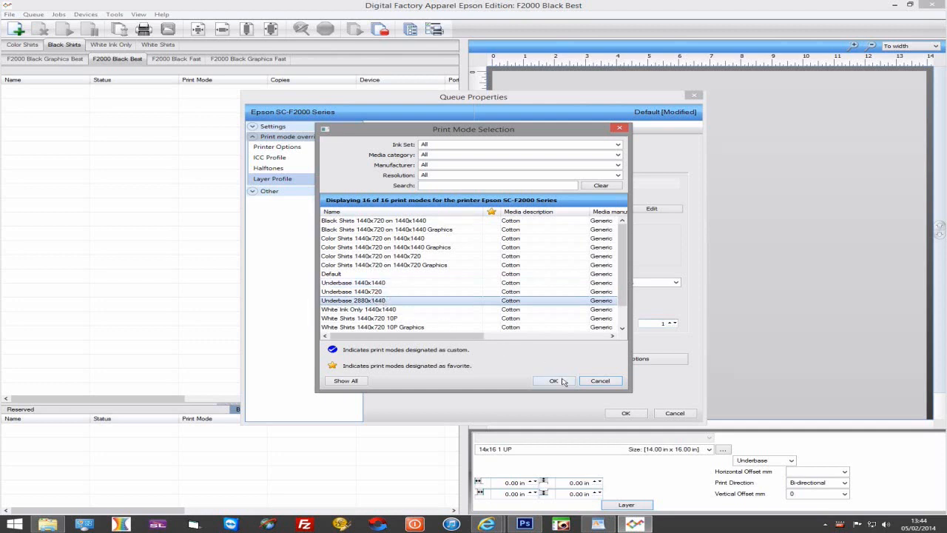
pyautogui.click(553, 380)
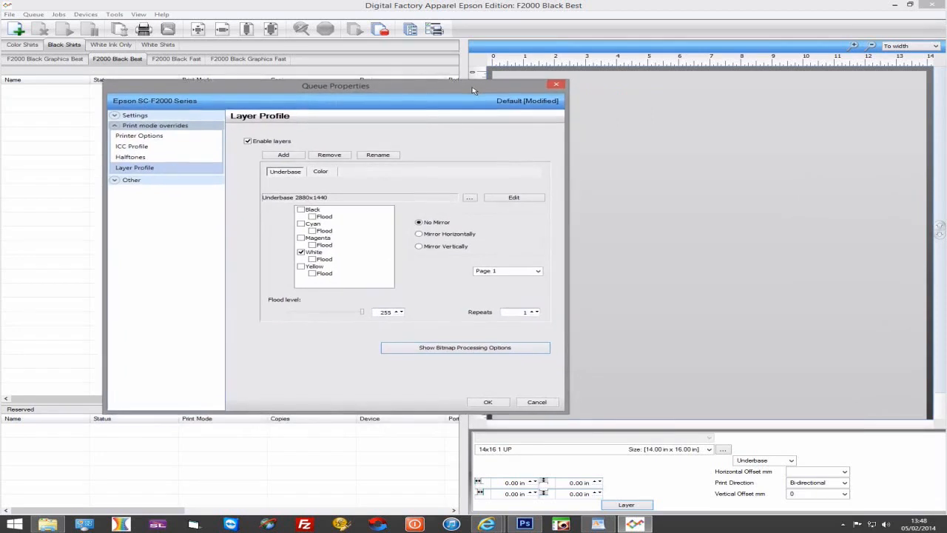
pyautogui.moveTo(493, 115)
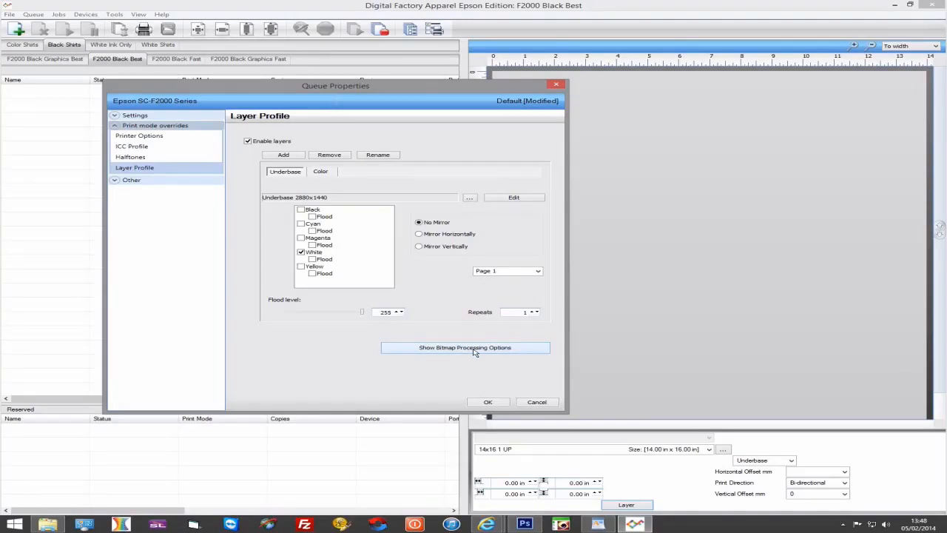
# Set the Underbase layer's White maximum ink to 71% and click OK
pyautogui.click(465, 347)
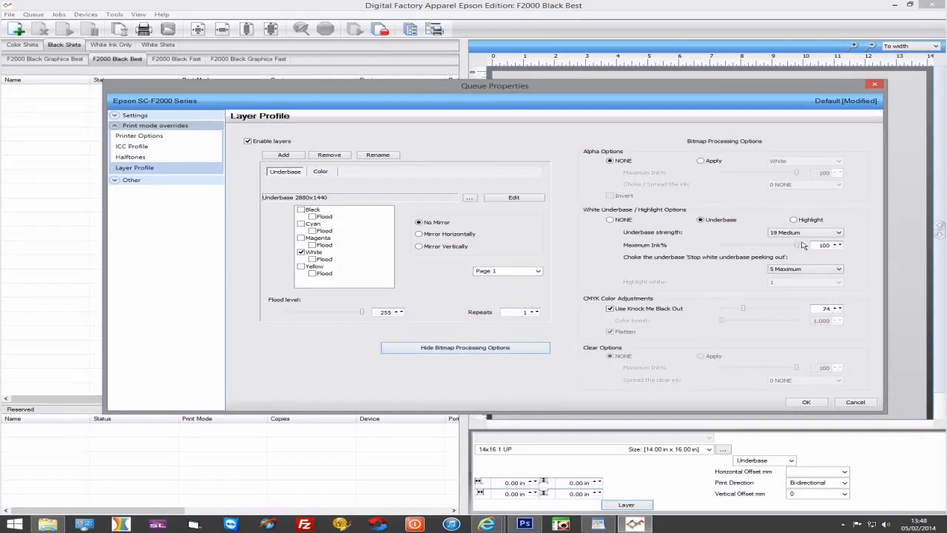
pyautogui.click(836, 247)
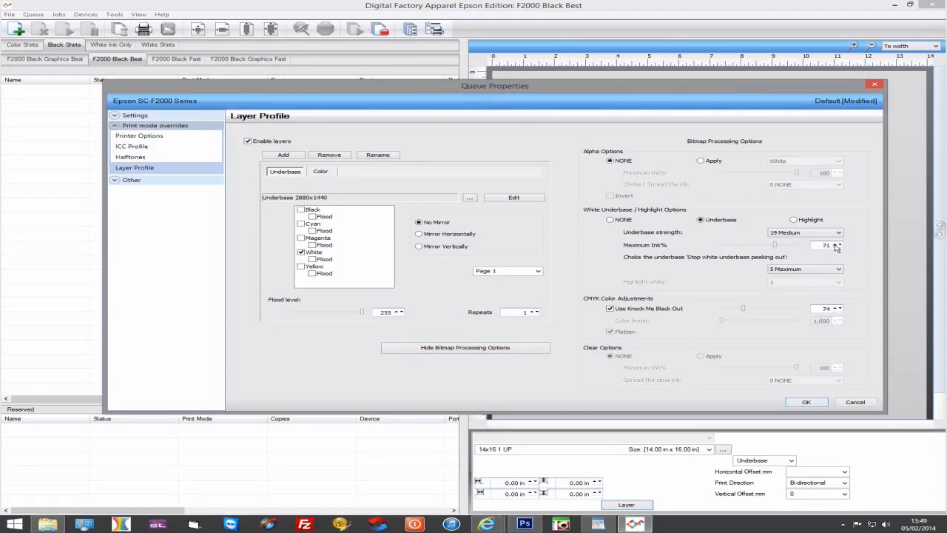
pyautogui.click(806, 401)
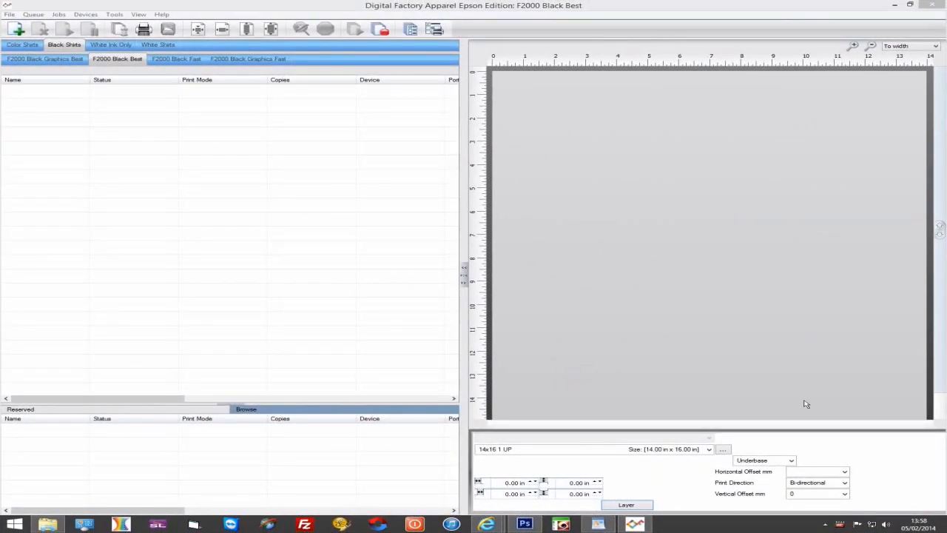
pyautogui.moveTo(577, 506)
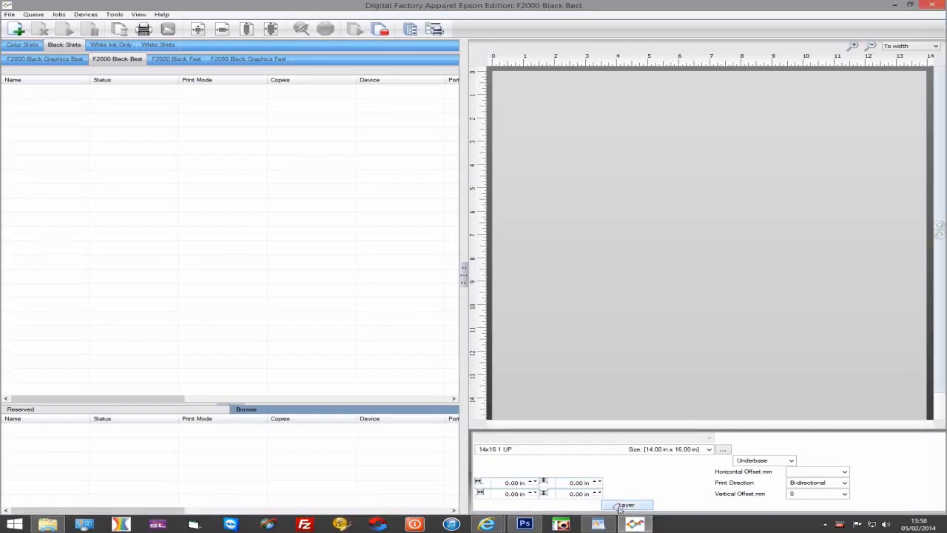
# Add a new layer named Highlight to the Black Best layer profile
pyautogui.click(626, 505)
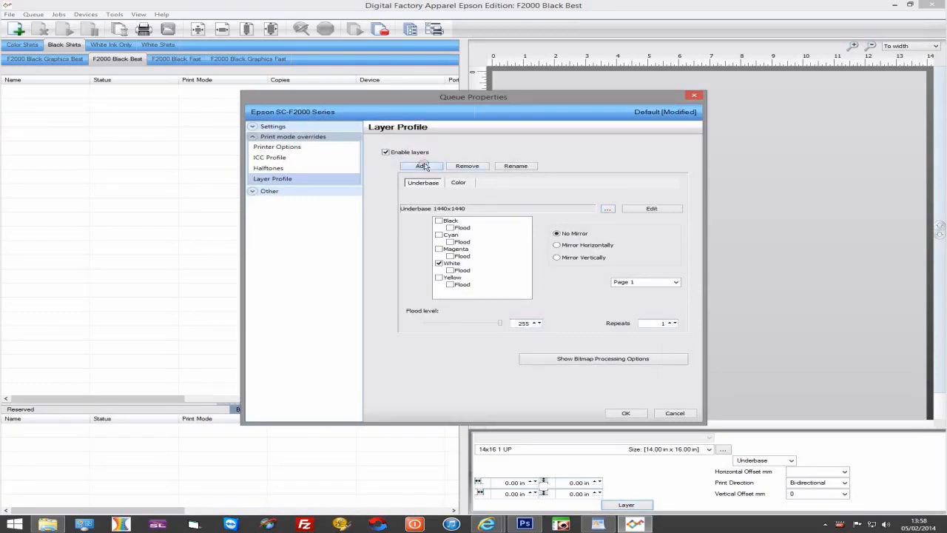
pyautogui.click(421, 166)
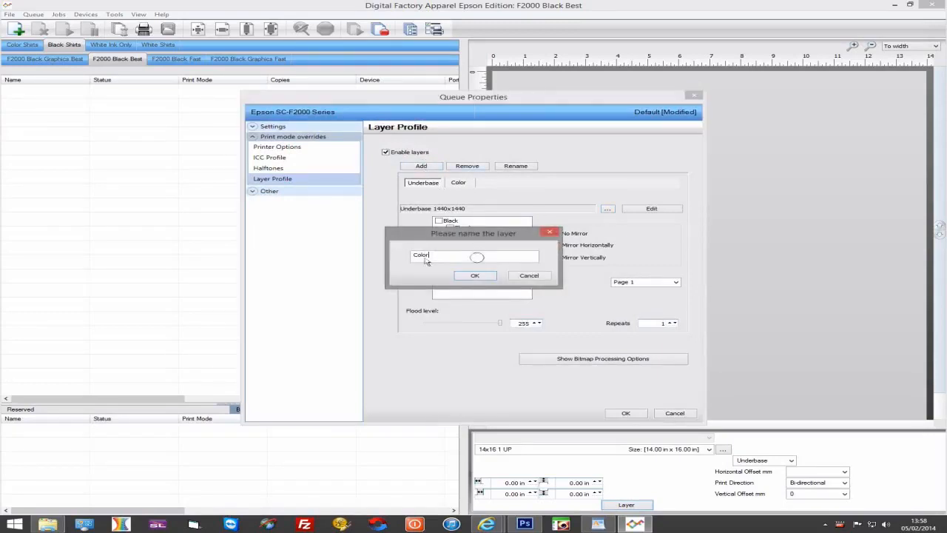
pyautogui.write('Highlight')
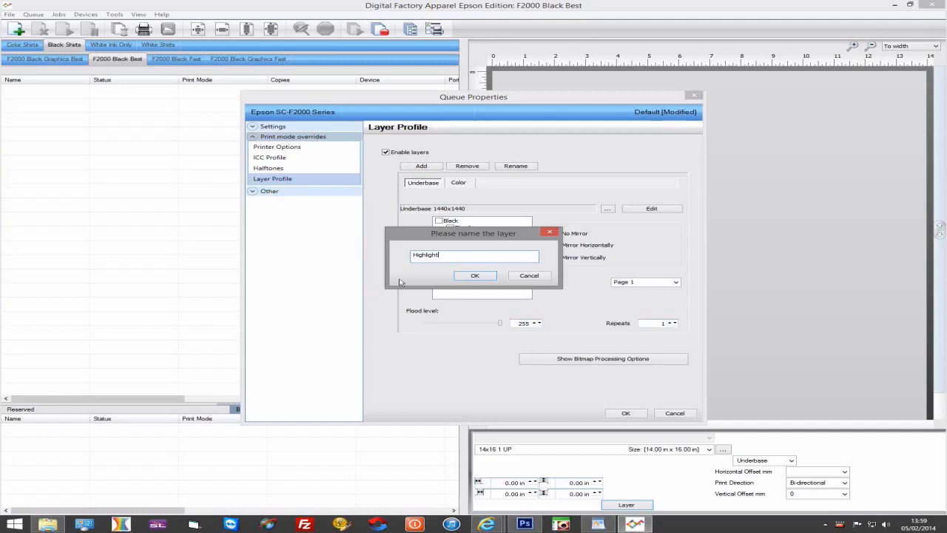
pyautogui.click(474, 275)
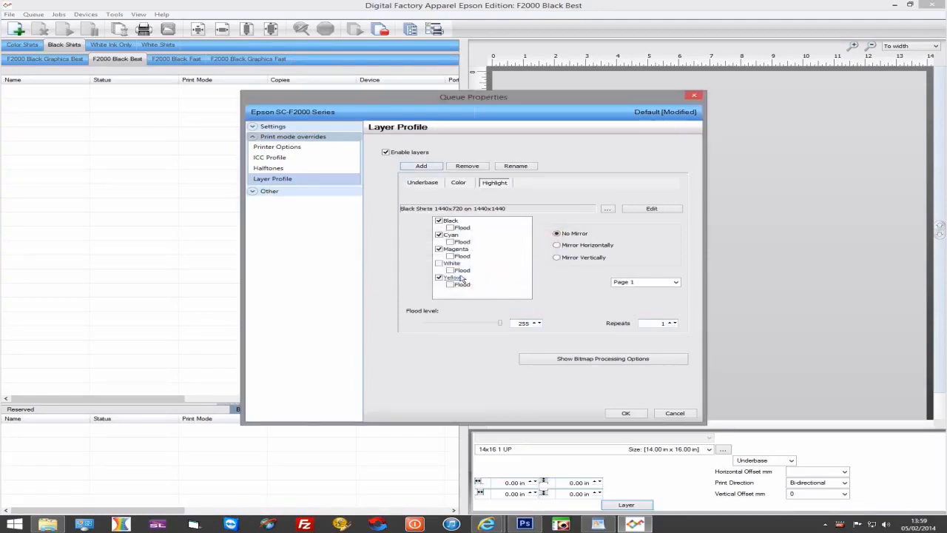
# Set the Highlight layer to White ink only, removing Black, Cyan, Magenta and Yellow
pyautogui.click(439, 263)
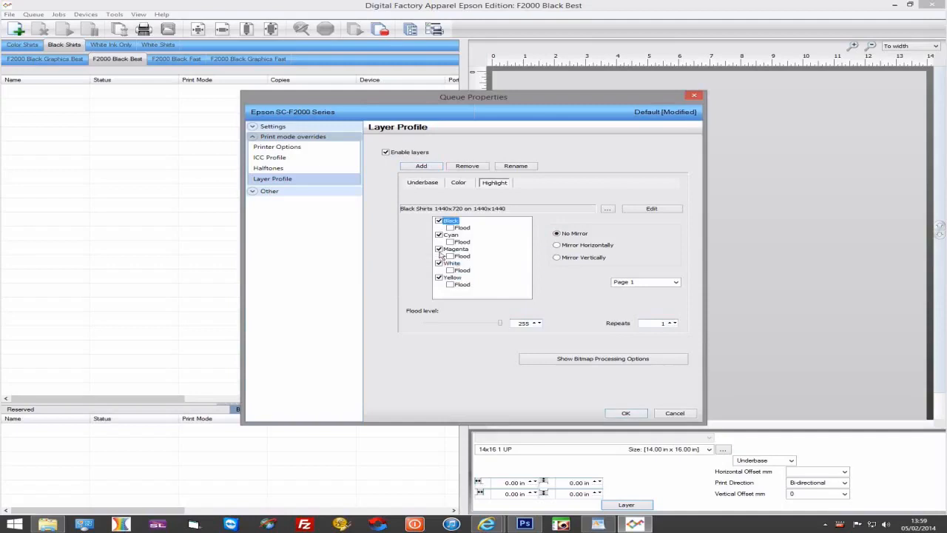
pyautogui.click(439, 250)
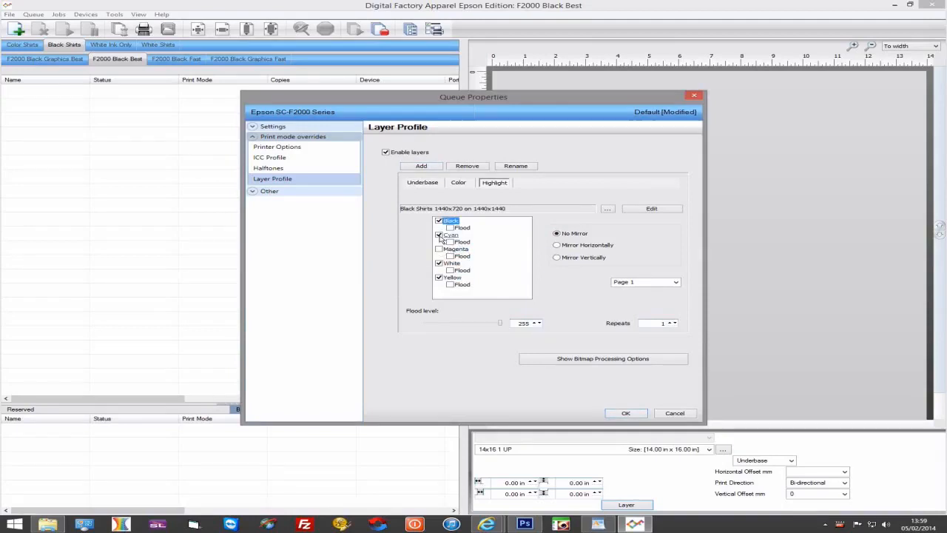
pyautogui.click(440, 235)
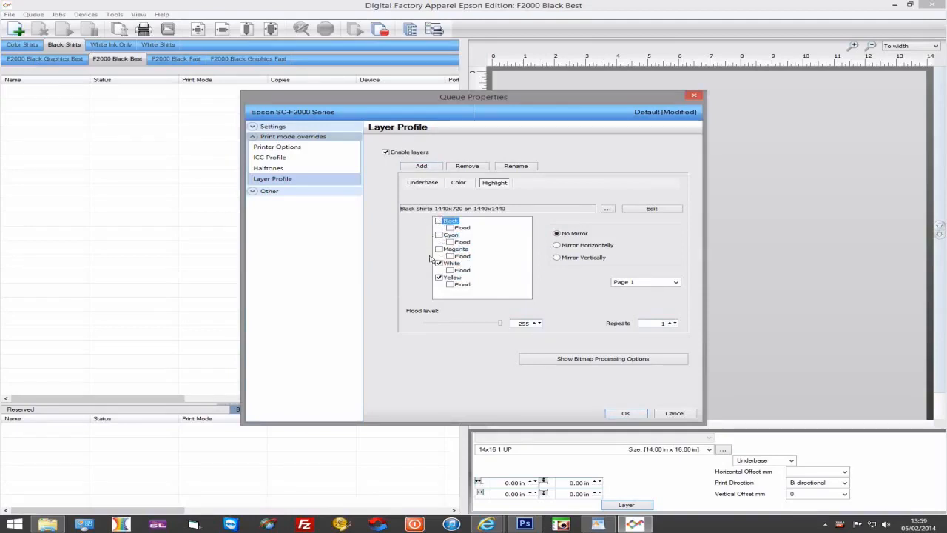
pyautogui.click(439, 277)
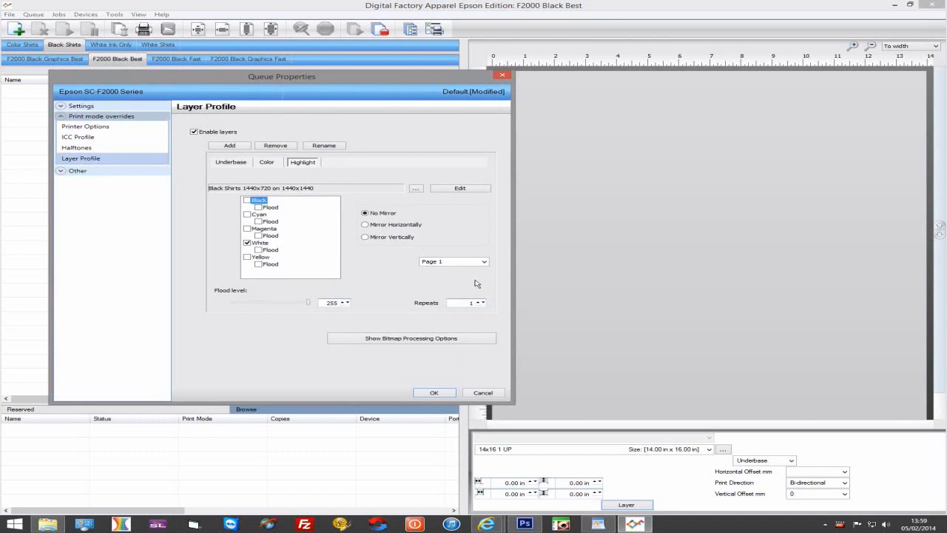
# Apply white highlight processing to the Highlight layer at strength 9 Weak
pyautogui.click(410, 338)
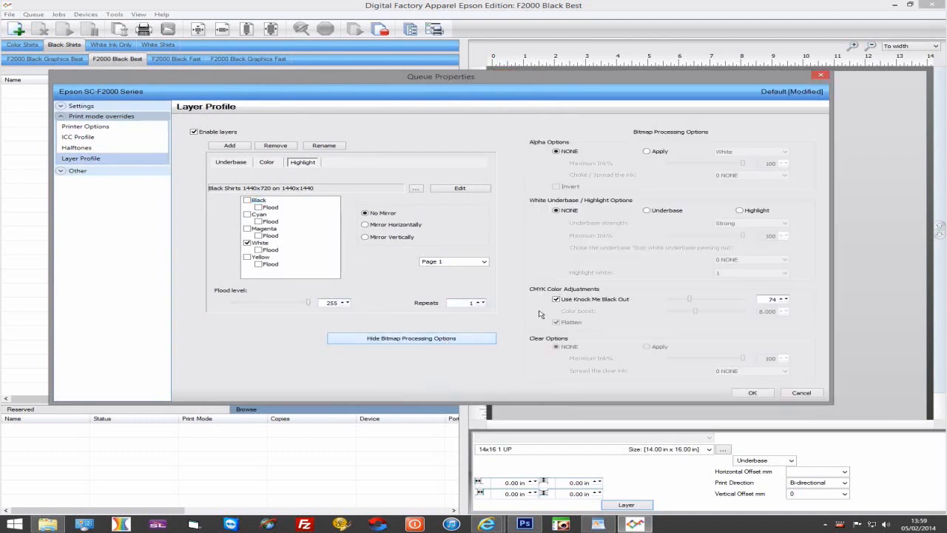
pyautogui.click(740, 210)
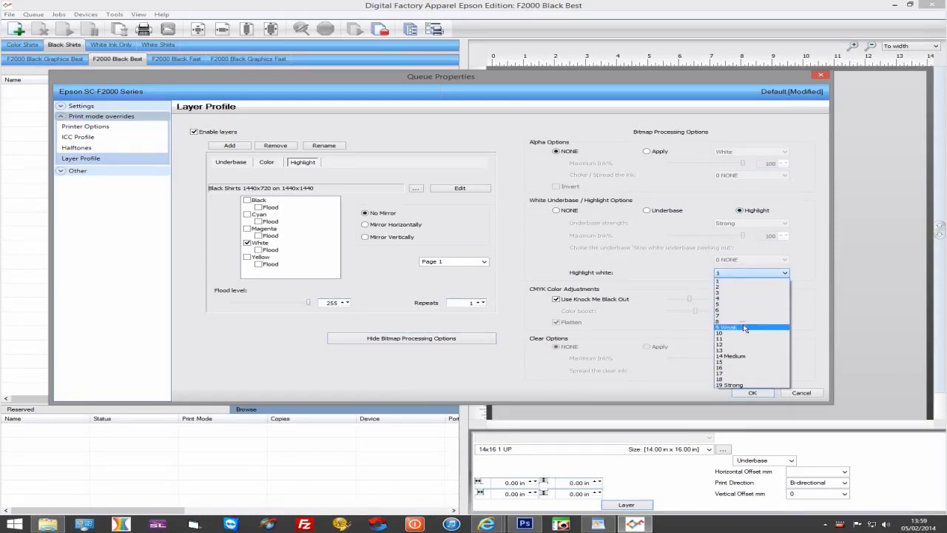
pyautogui.click(729, 327)
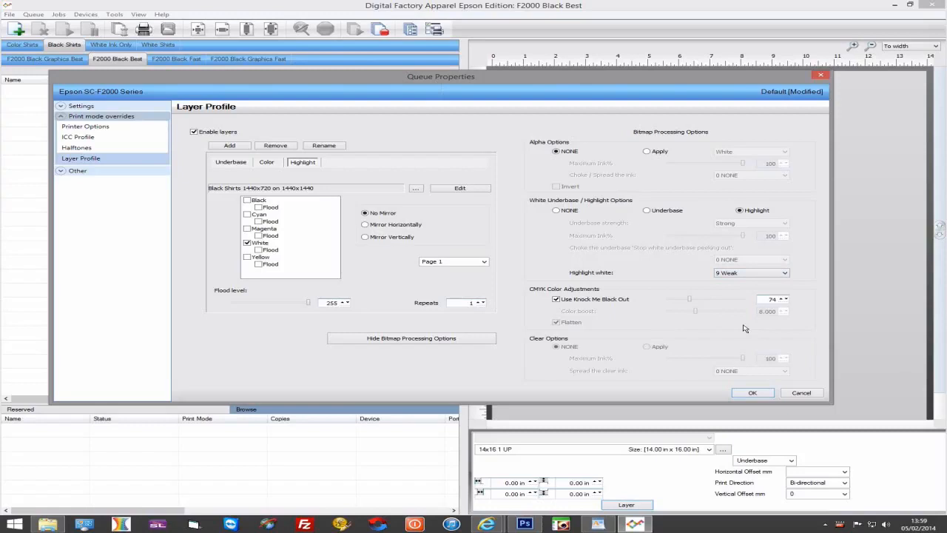
pyautogui.moveTo(447, 197)
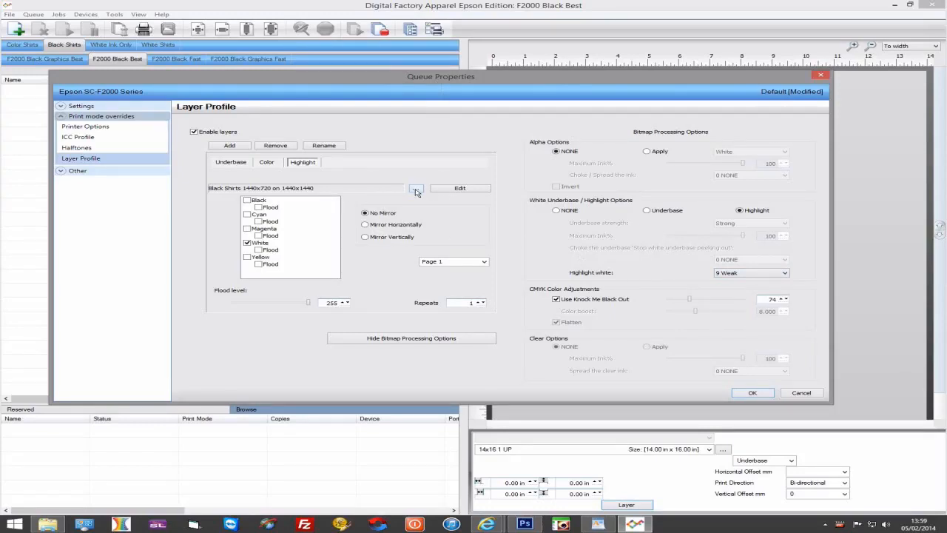
# Set the layer's print mode to Underbase 1440x720
pyautogui.click(416, 188)
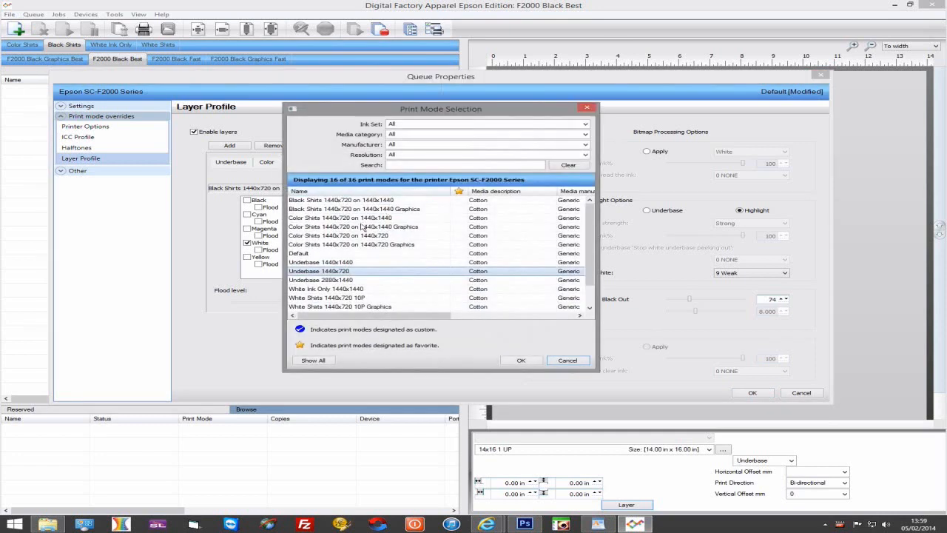
pyautogui.click(320, 262)
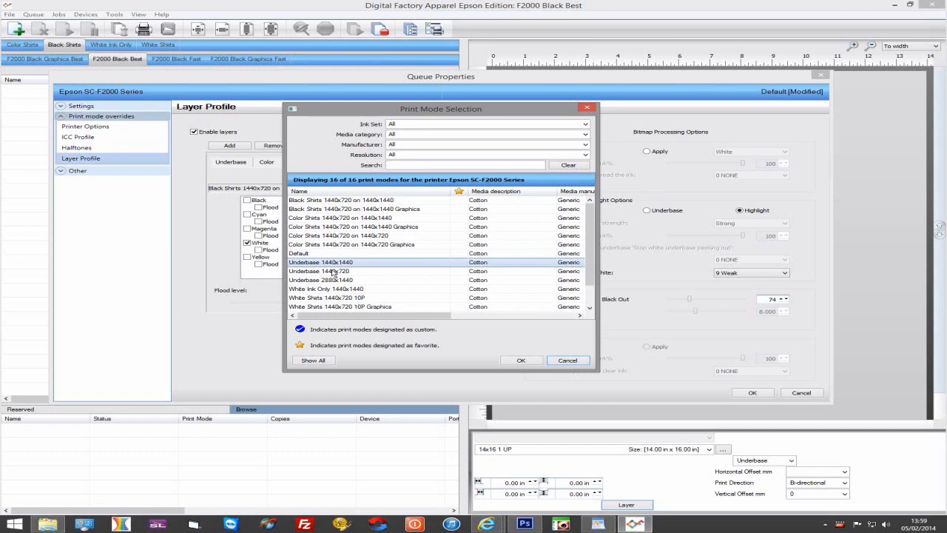
pyautogui.click(320, 271)
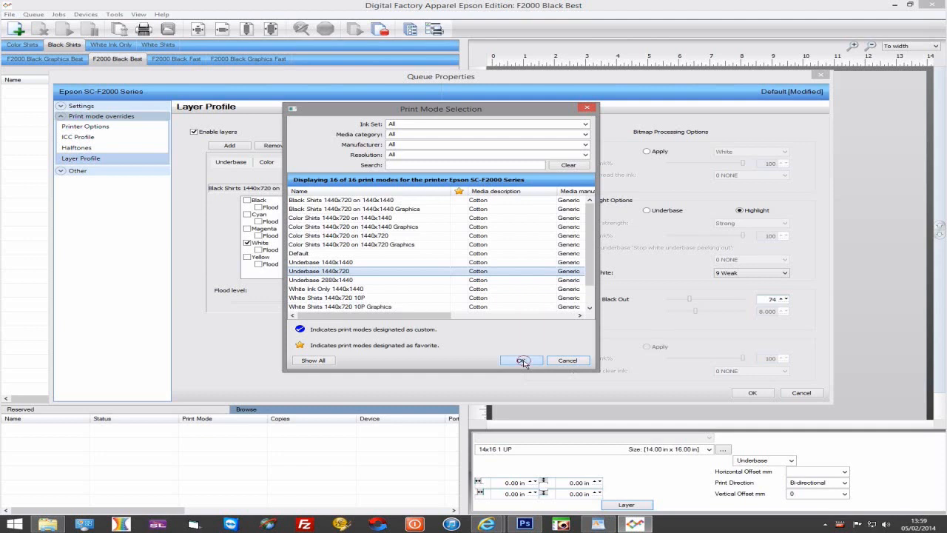
pyautogui.click(521, 361)
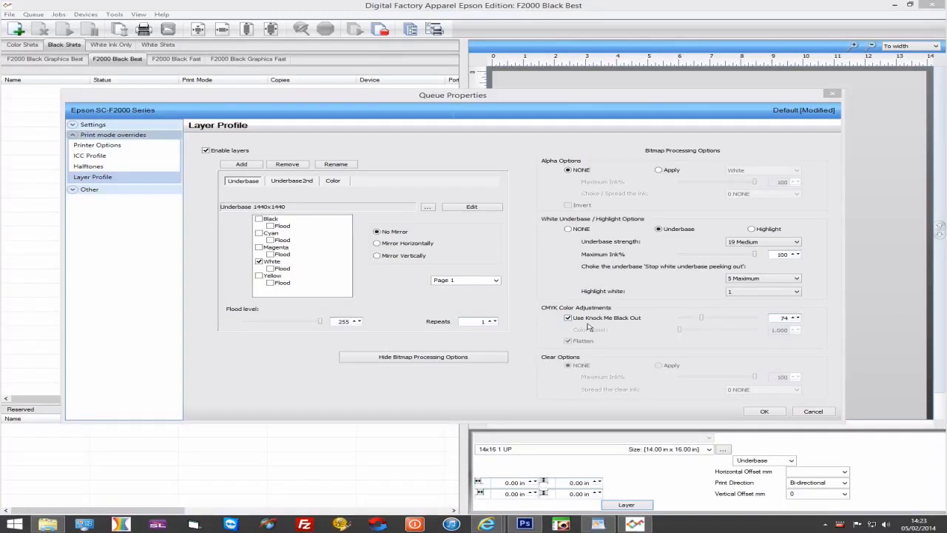
pyautogui.moveTo(570, 327)
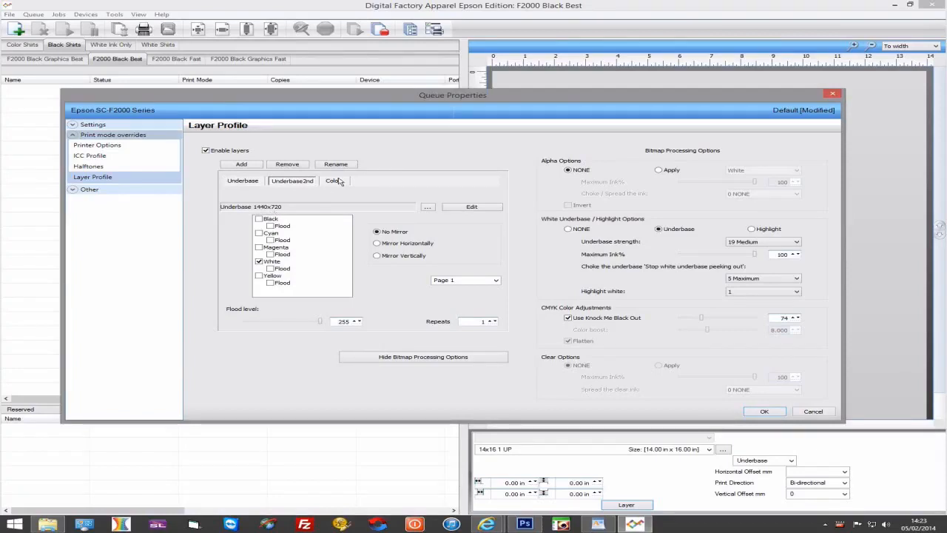
# View the Color layer's settings in the Black Best layer profile
pyautogui.click(334, 180)
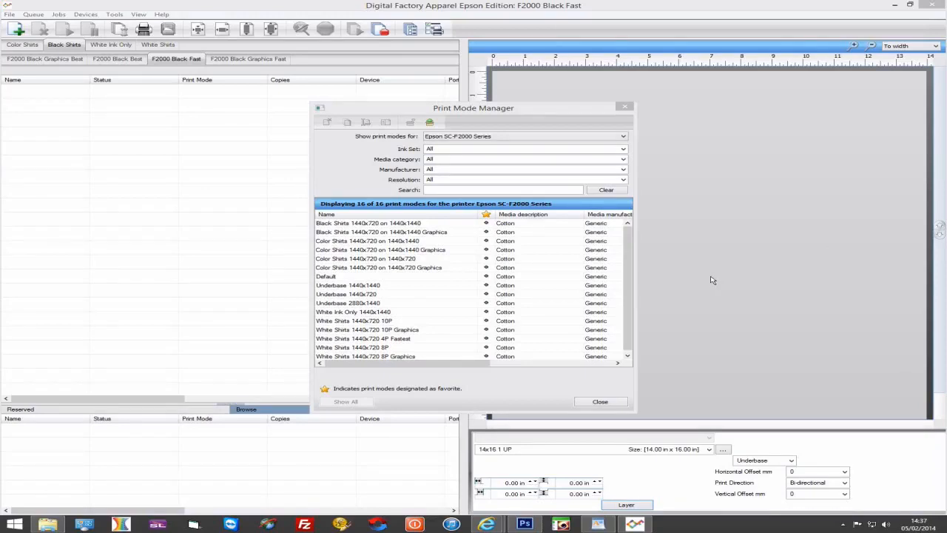
pyautogui.moveTo(597, 273)
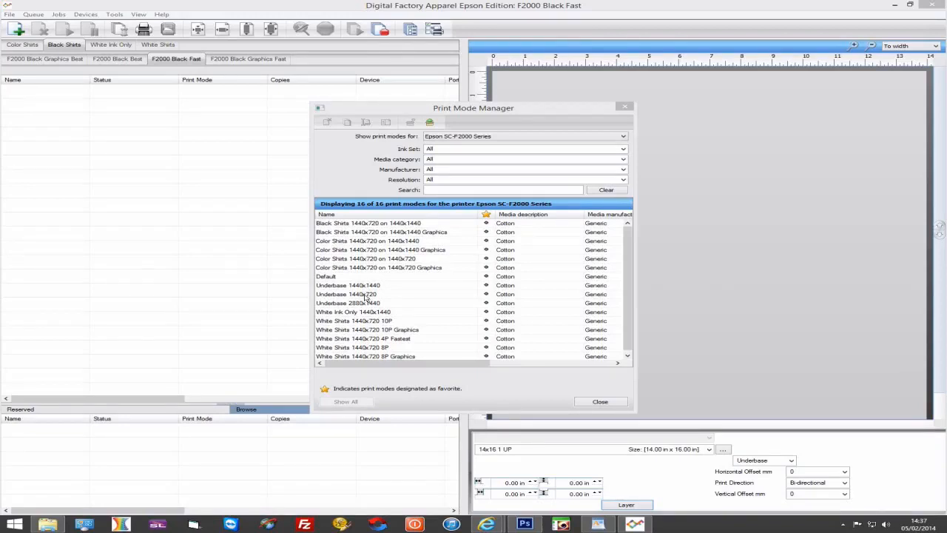
# Compare the Underbase 1440x1440 and 2880x1440 modes, then browse SC-F2000 Direct's underbase modes
pyautogui.click(347, 294)
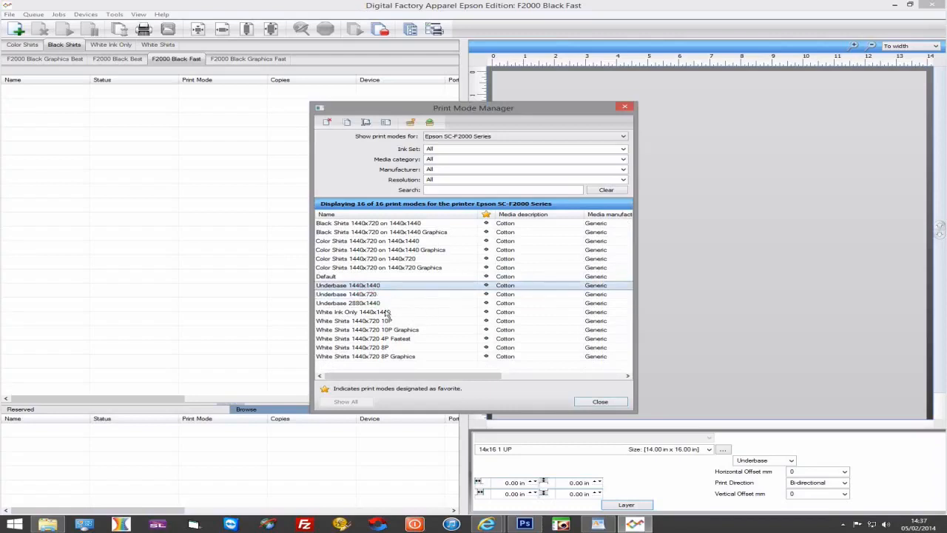
pyautogui.click(370, 303)
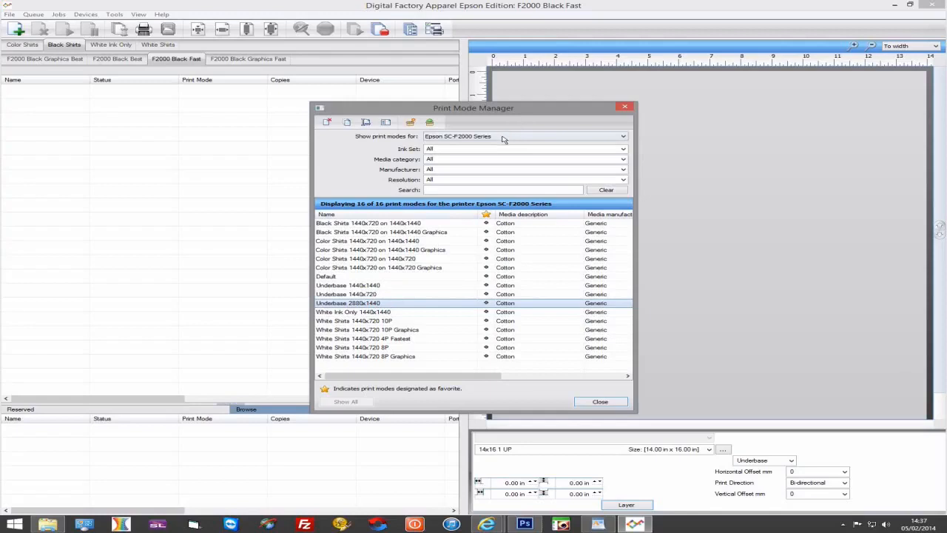
pyautogui.click(623, 137)
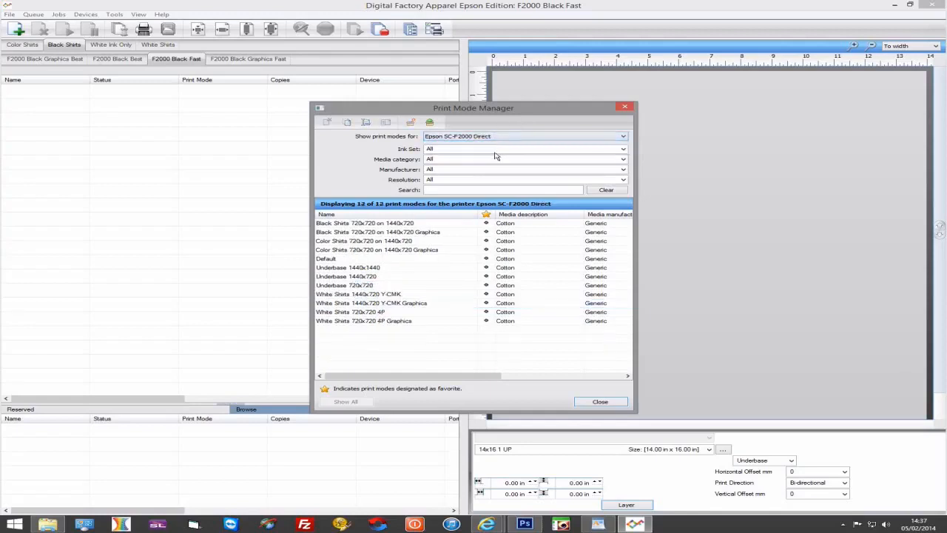
pyautogui.click(344, 284)
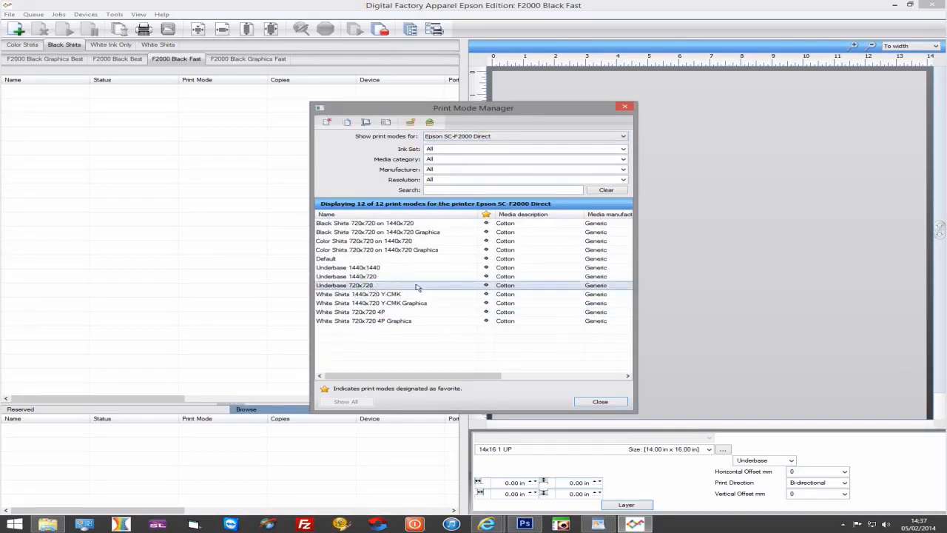
pyautogui.click(345, 276)
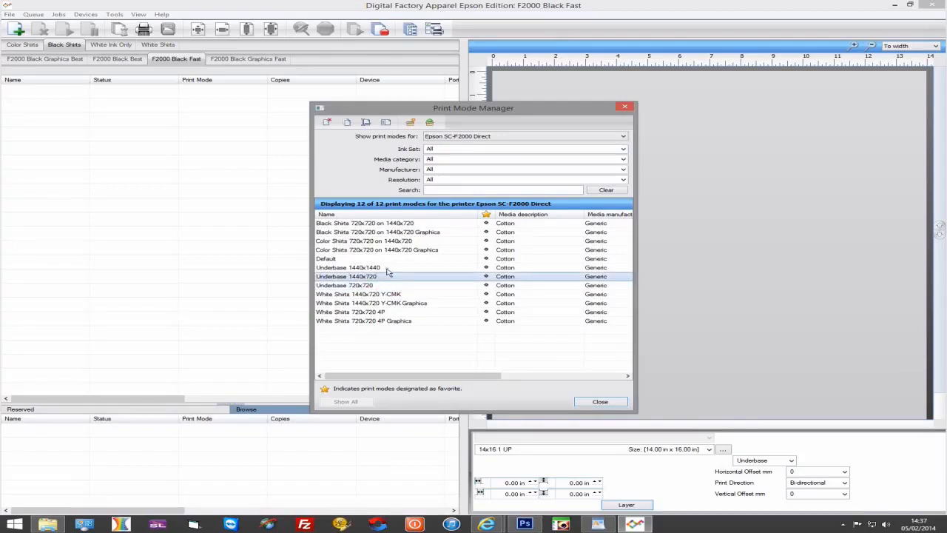
pyautogui.click(347, 267)
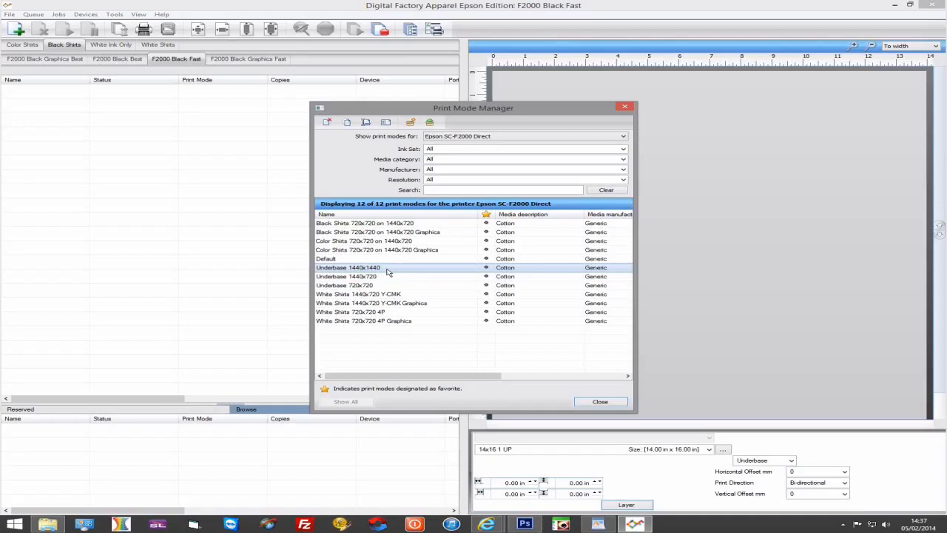
pyautogui.moveTo(392, 241)
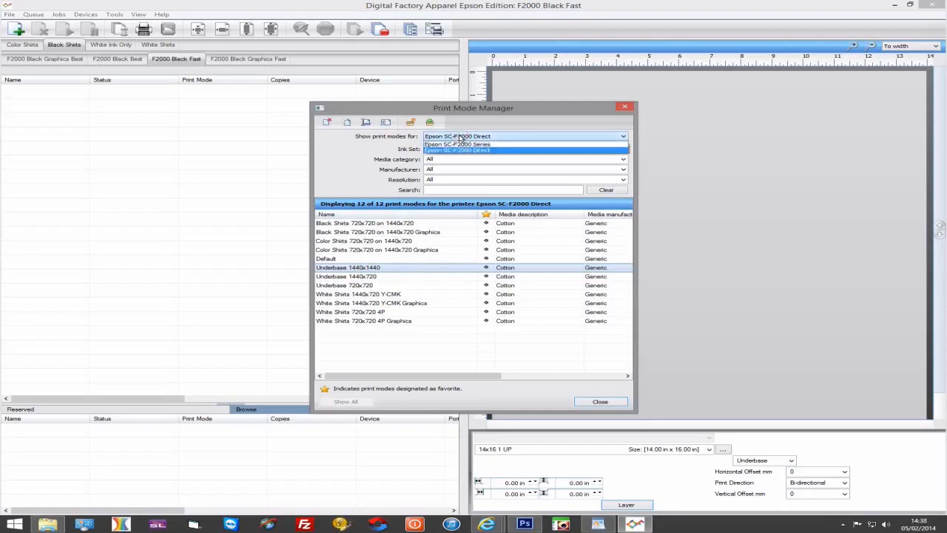
# Recheck Underbase 2880x1440 under SC-F2000 Series, then return to SC-F2000 Direct's Underbase 1440x1440
pyautogui.click(456, 143)
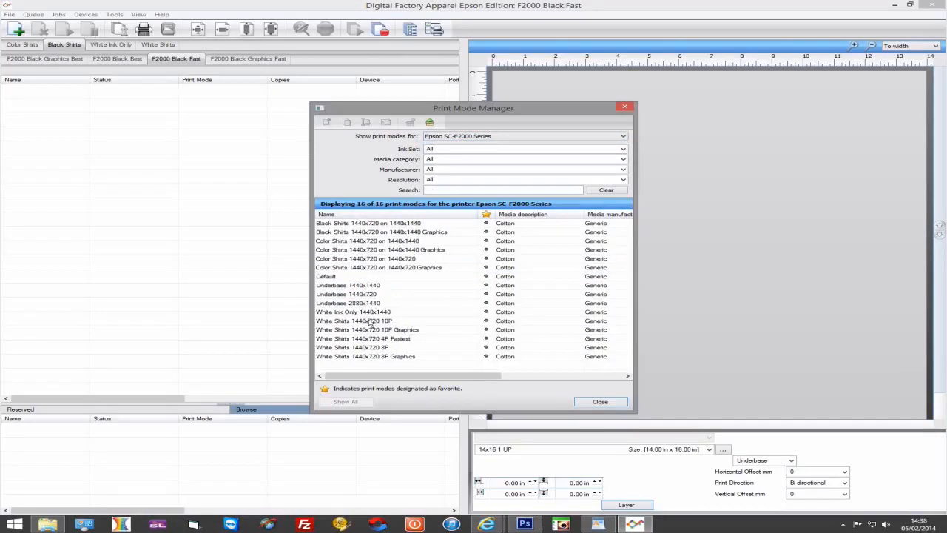
pyautogui.click(348, 302)
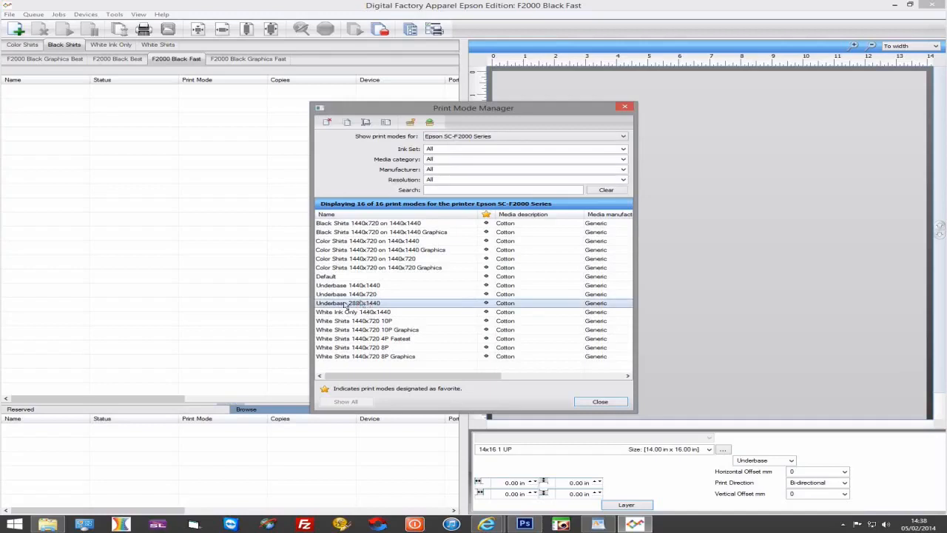
pyautogui.moveTo(420, 287)
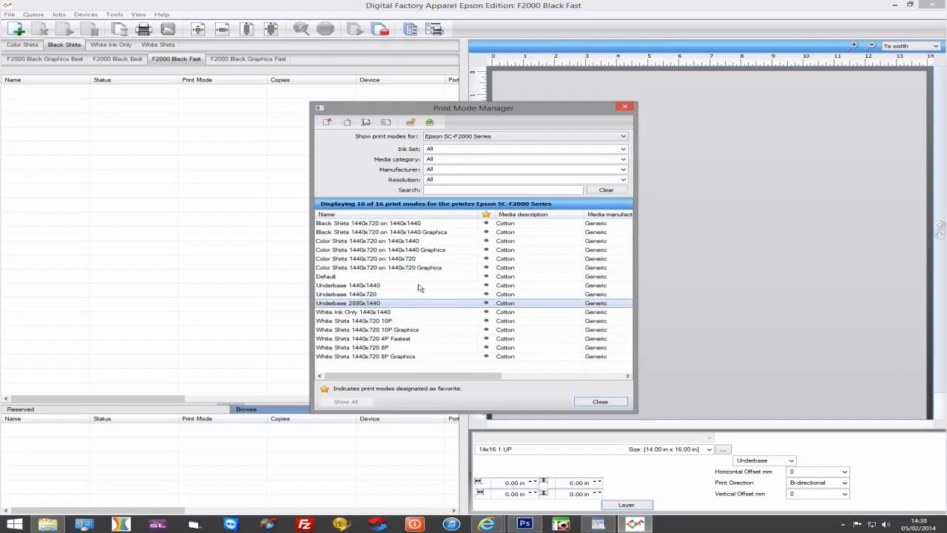
pyautogui.click(623, 136)
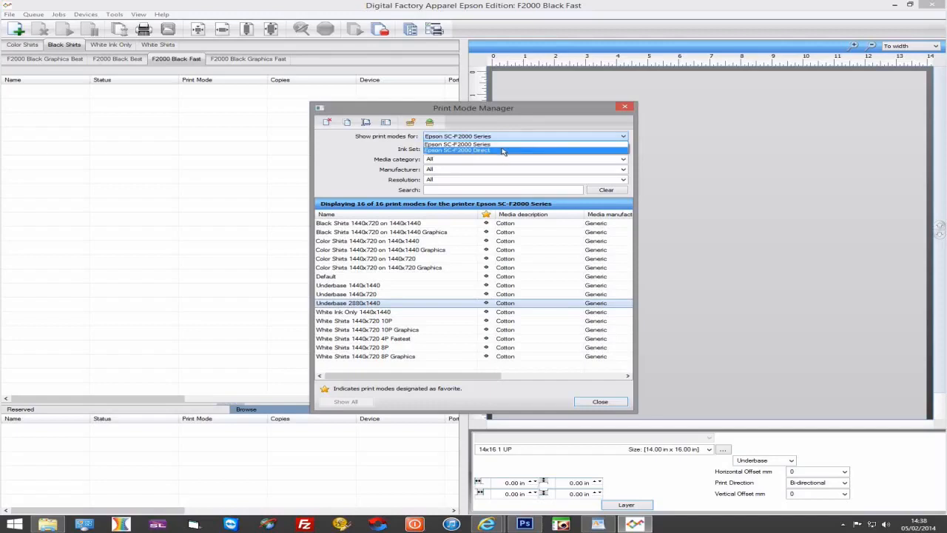
pyautogui.click(458, 150)
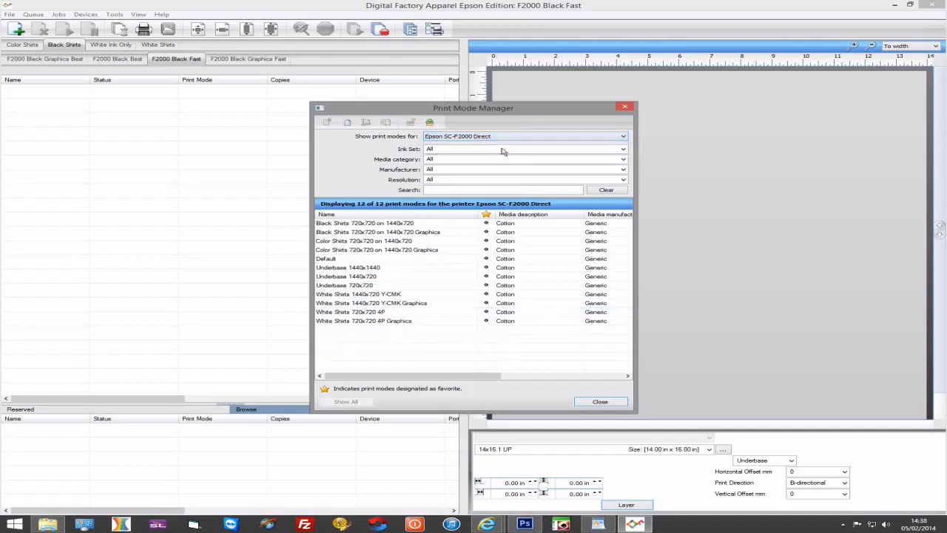
pyautogui.click(348, 267)
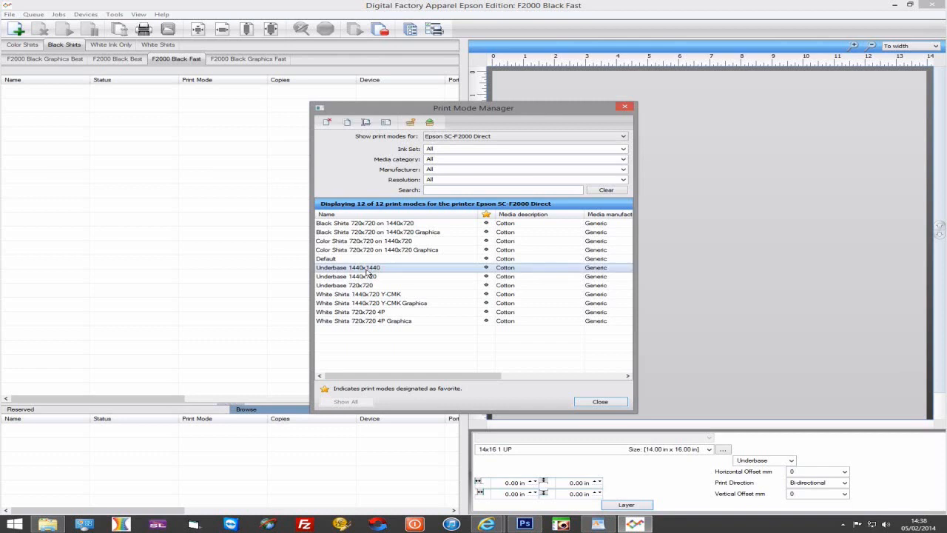
pyautogui.moveTo(386, 274)
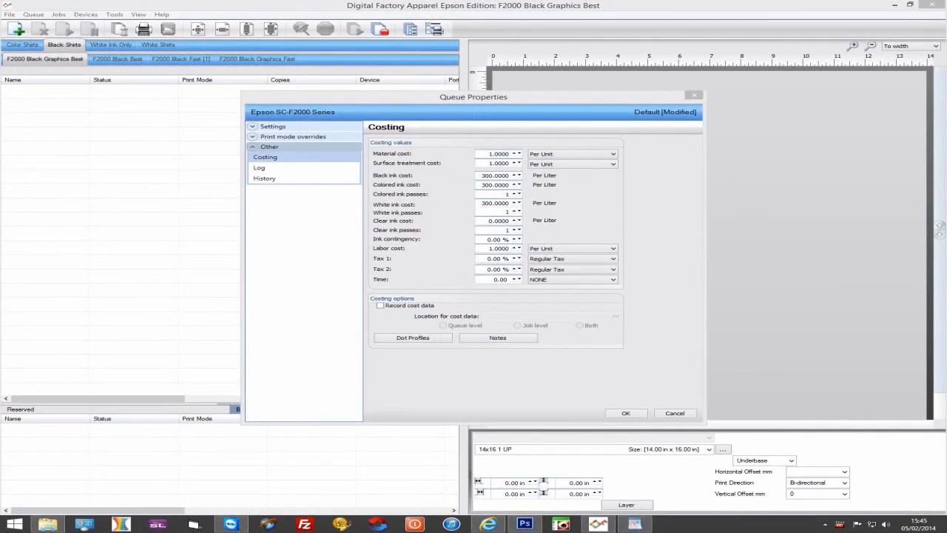
pyautogui.moveTo(855, 243)
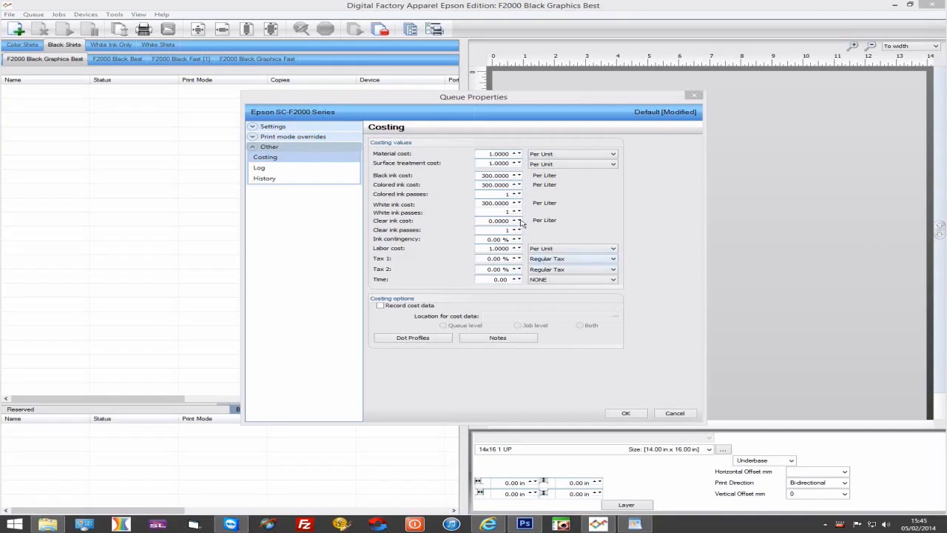
pyautogui.moveTo(510, 215)
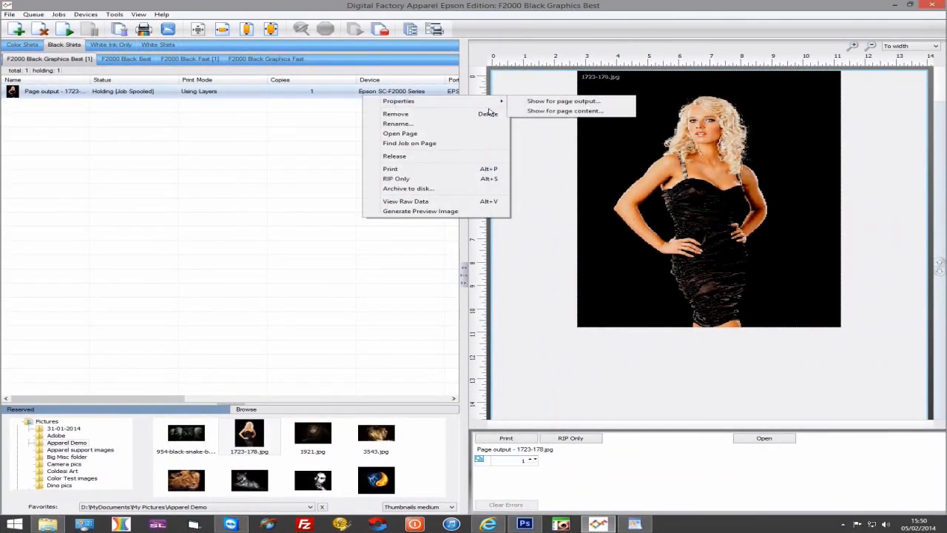
# Open 1723-178.jpg's job properties and select the White ink row in its cost breakdown
pyautogui.click(398, 100)
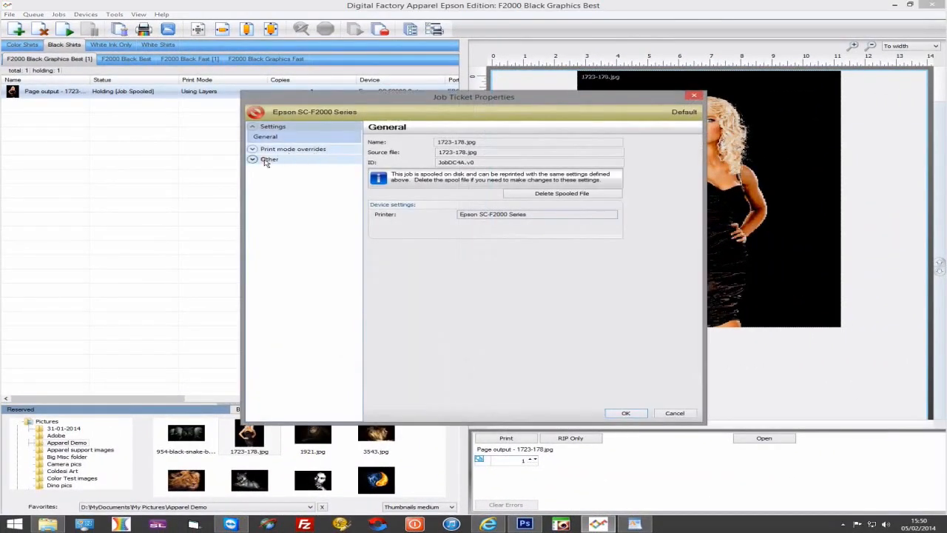
pyautogui.click(261, 189)
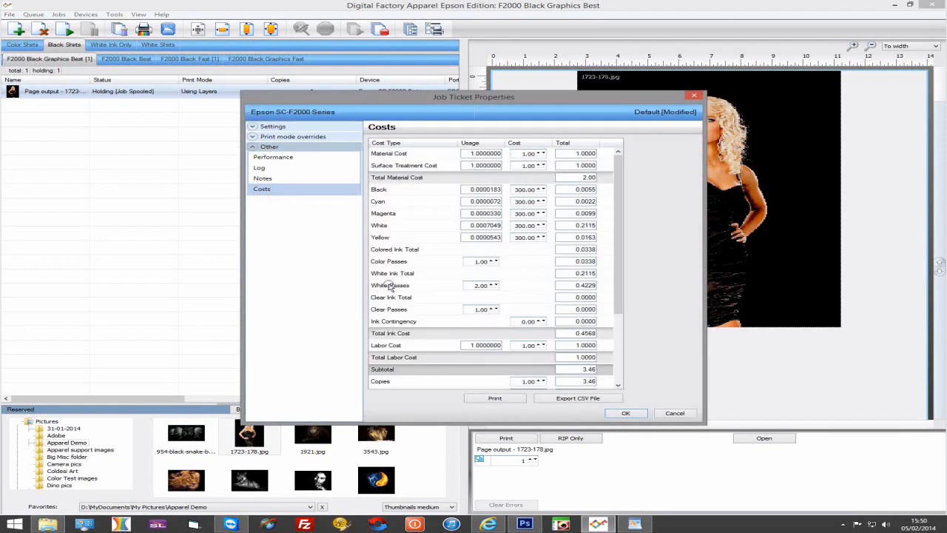
pyautogui.click(390, 286)
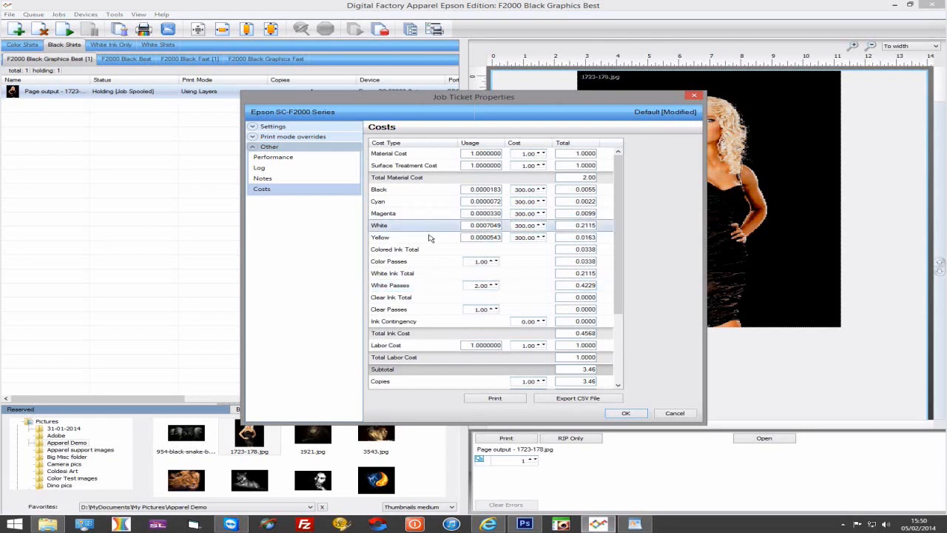
pyautogui.moveTo(419, 233)
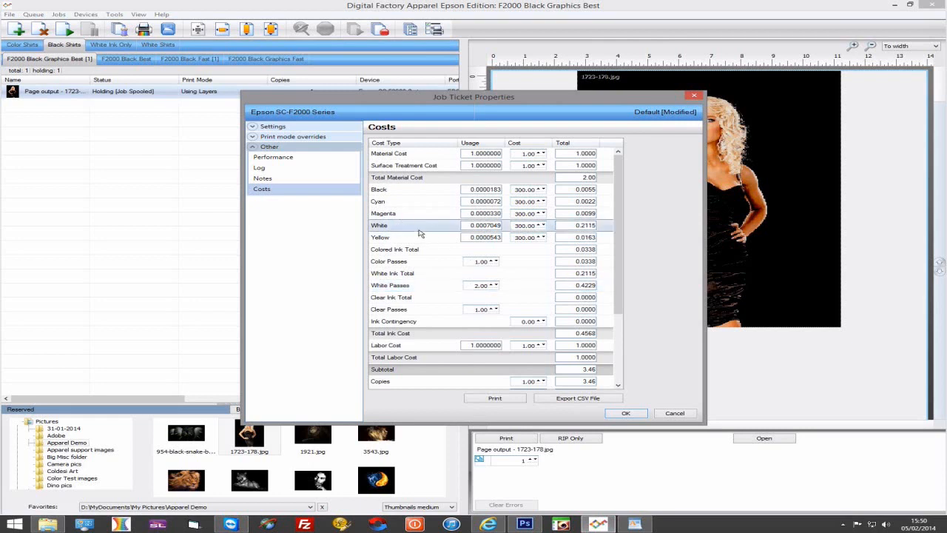